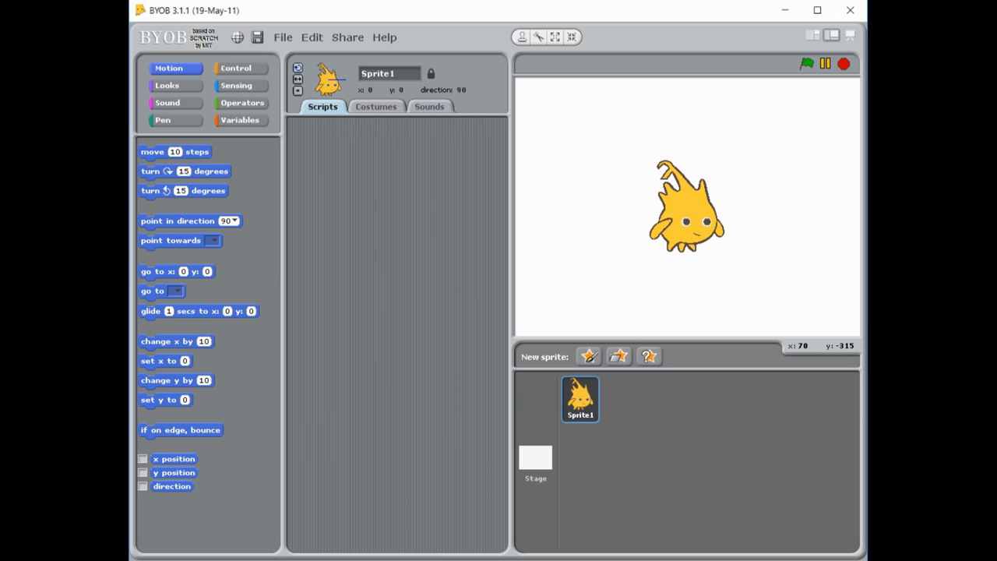
mouse_move(153, 56)
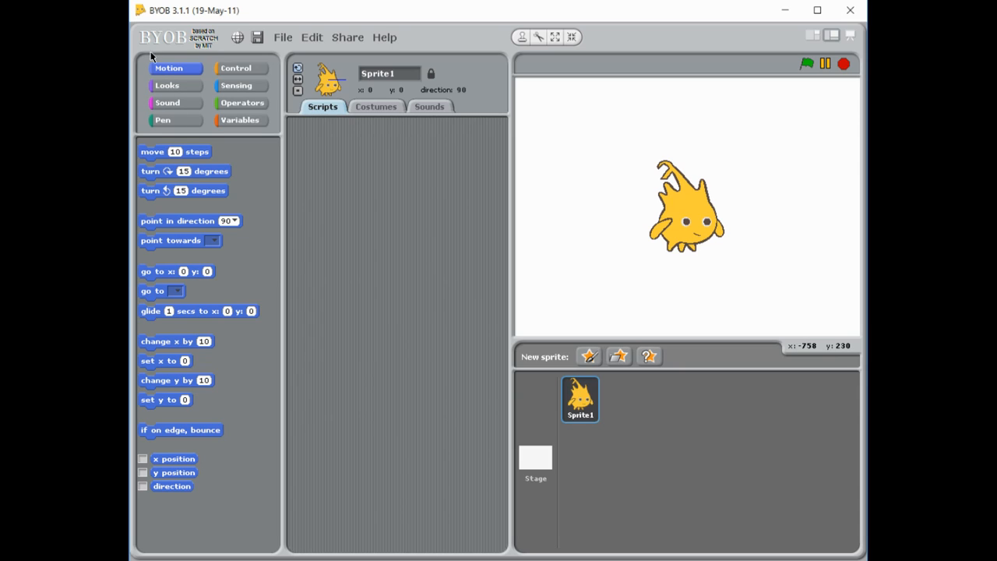
mouse_move(795, 287)
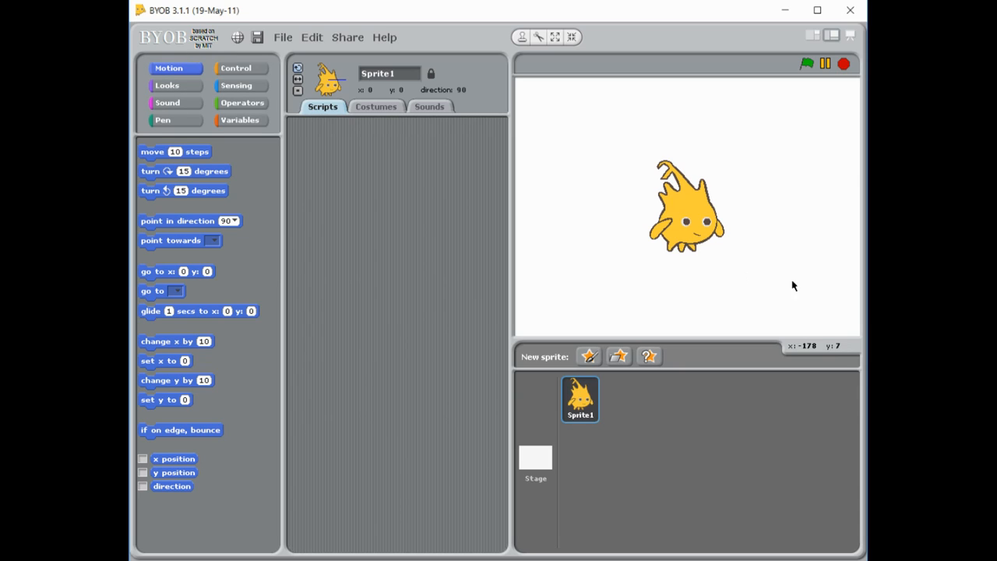
mouse_move(843, 282)
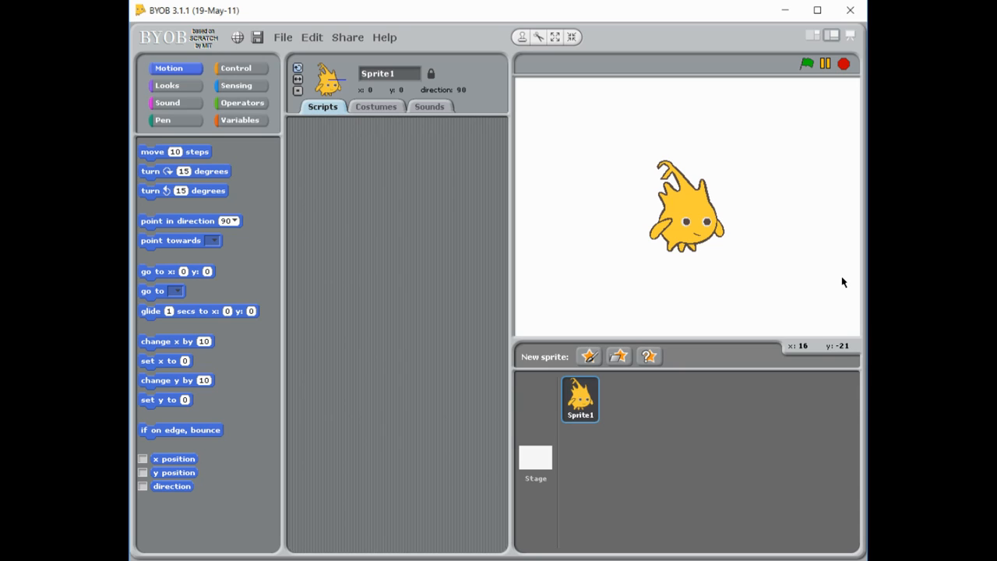
mouse_move(726, 405)
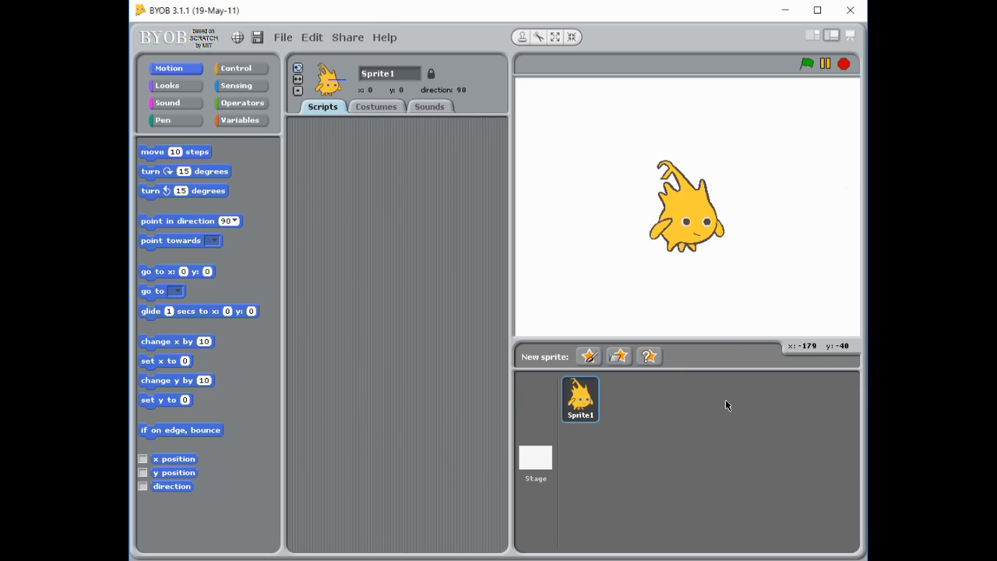
mouse_move(828, 190)
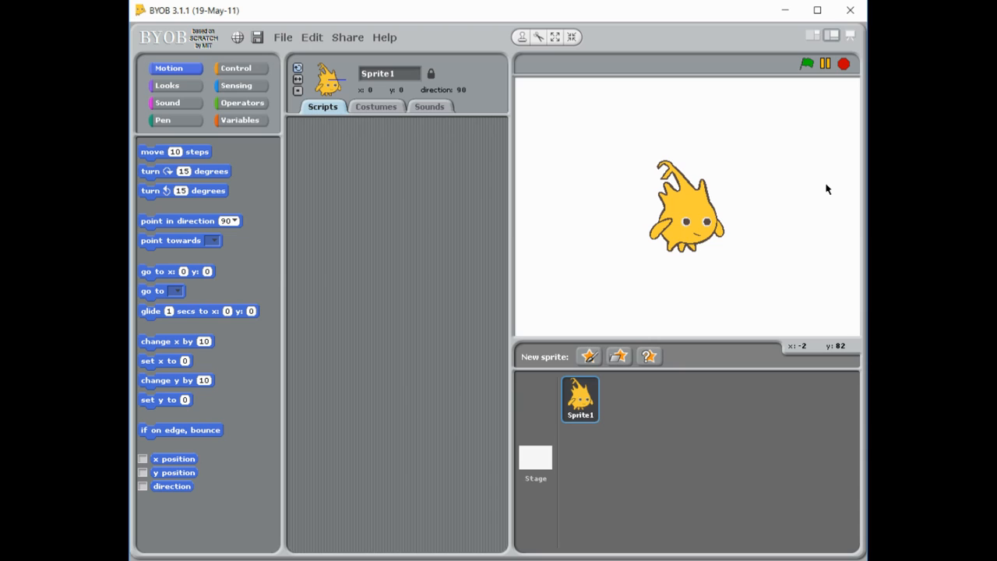
mouse_move(290, 99)
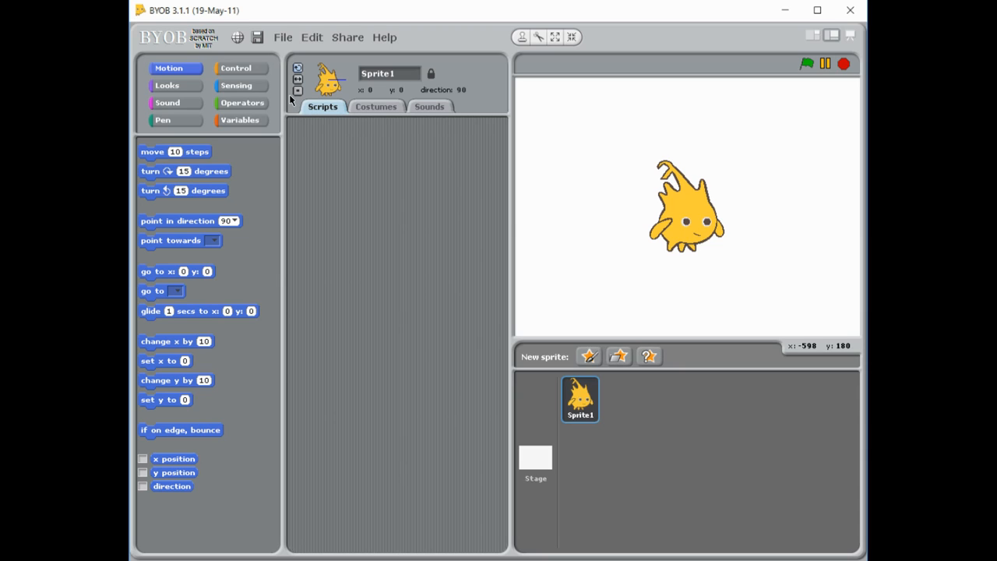
Place a when-space-key-pressed start block from the Control palette in the script area.
click(235, 69)
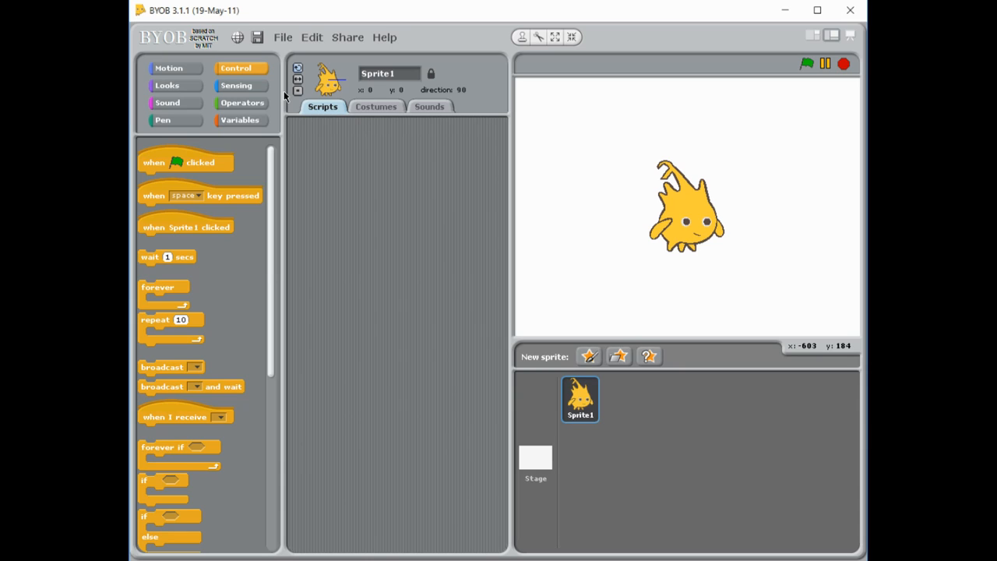
mouse_move(201, 208)
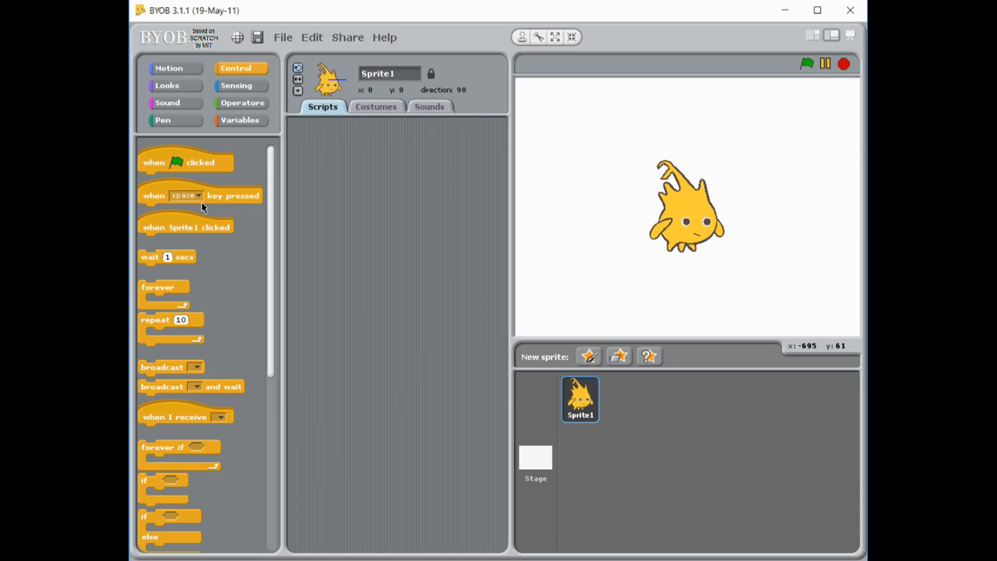
drag(201, 195, 366, 177)
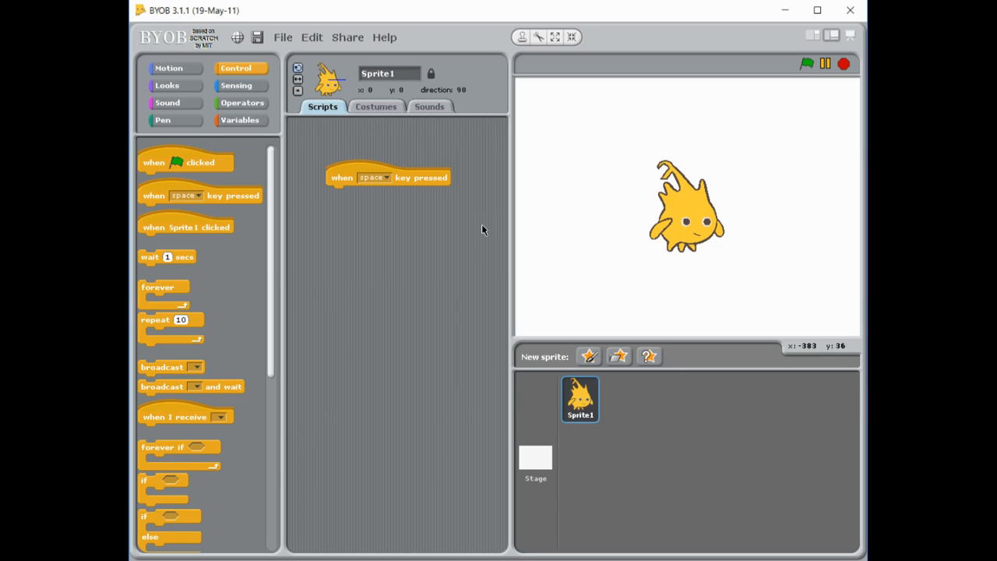
mouse_move(296, 327)
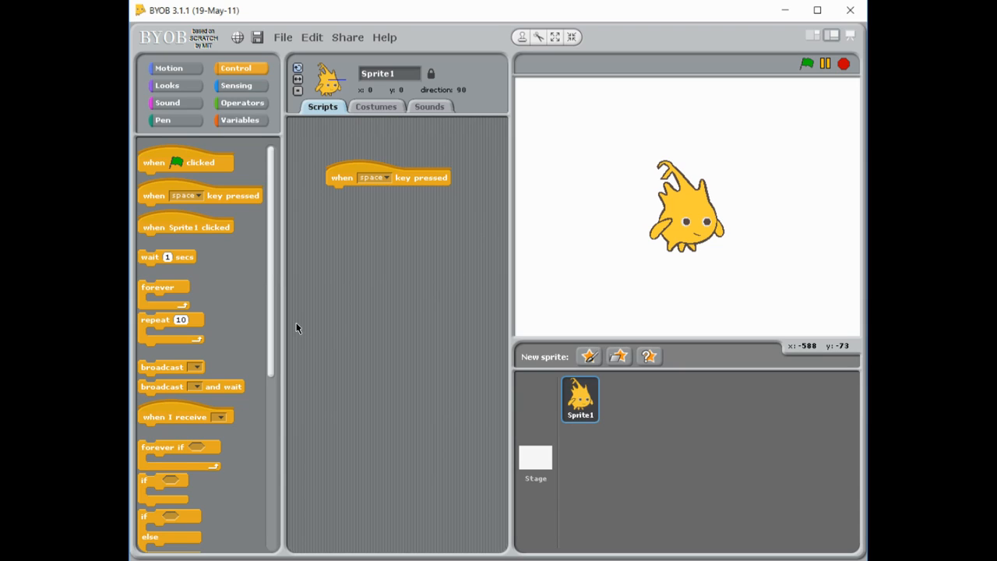
scroll(down, 3)
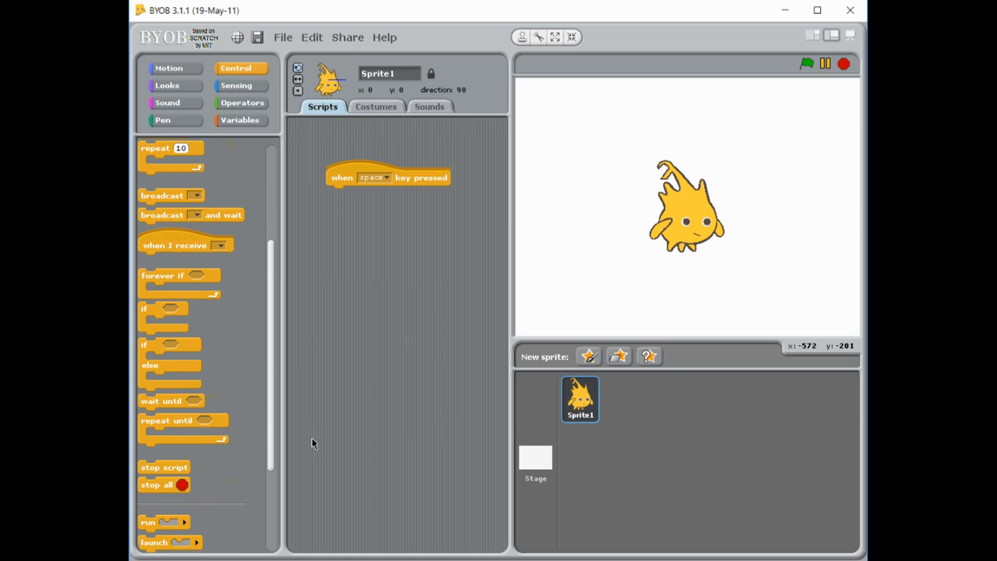
scroll(up, 3)
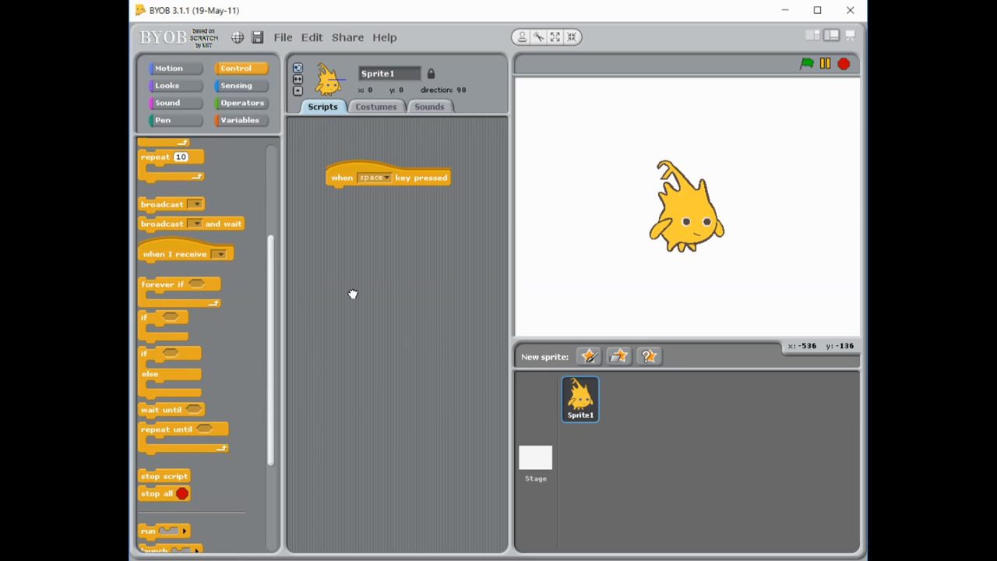
Add forever-if and if trial blocks, then move them aside as loose blocks.
drag(178, 283, 386, 260)
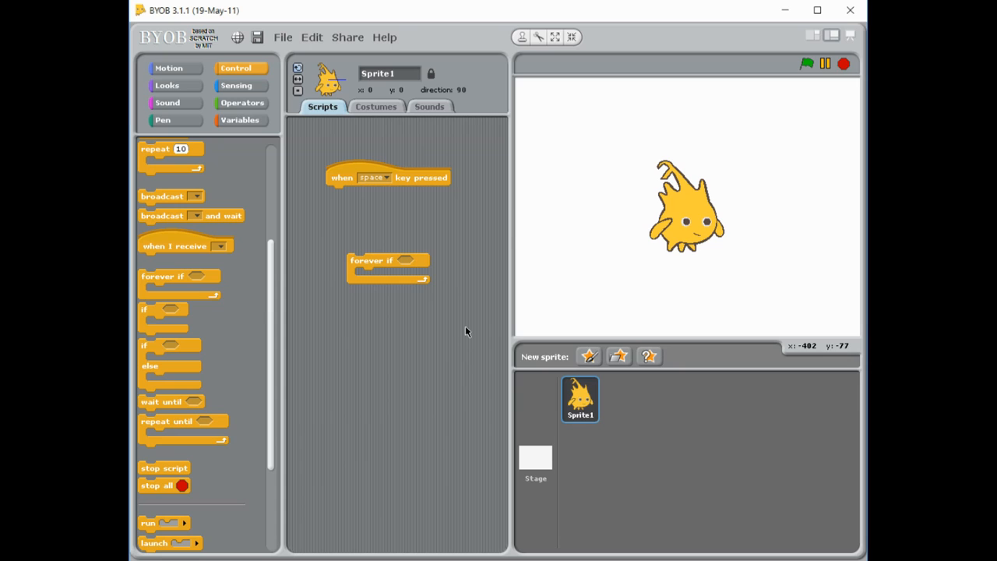
drag(163, 309, 402, 322)
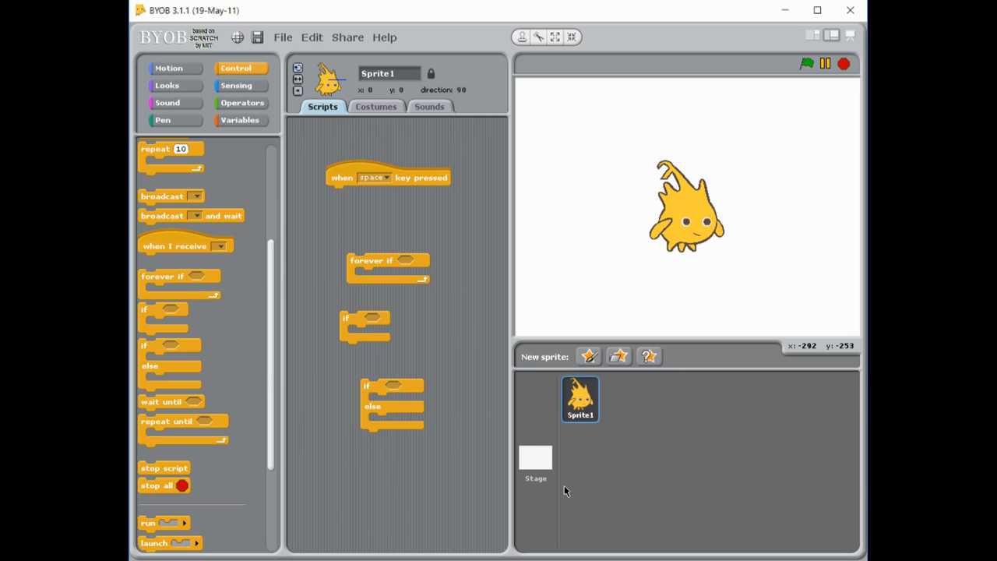
drag(386, 260, 324, 265)
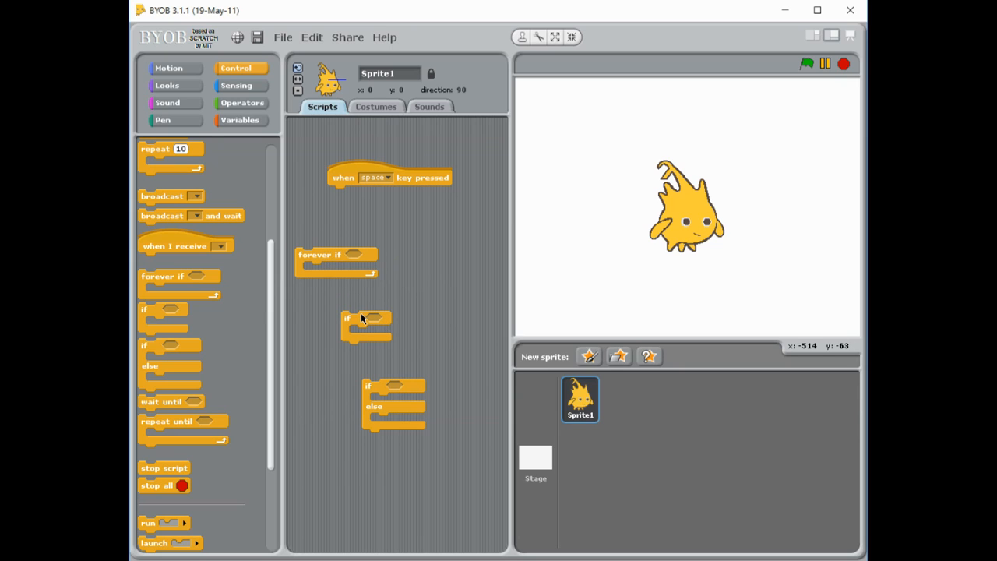
mouse_move(412, 321)
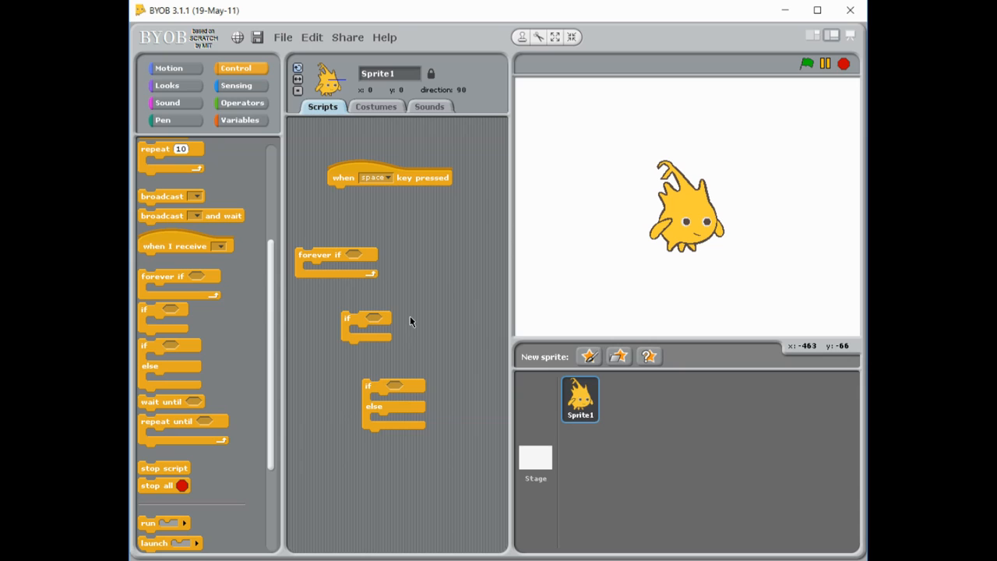
drag(366, 320, 455, 268)
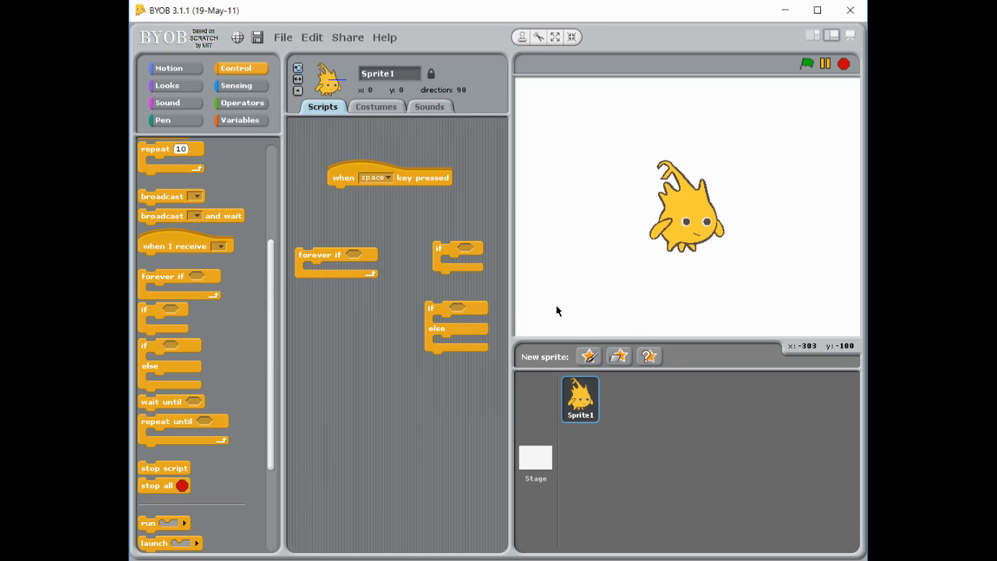
mouse_move(587, 327)
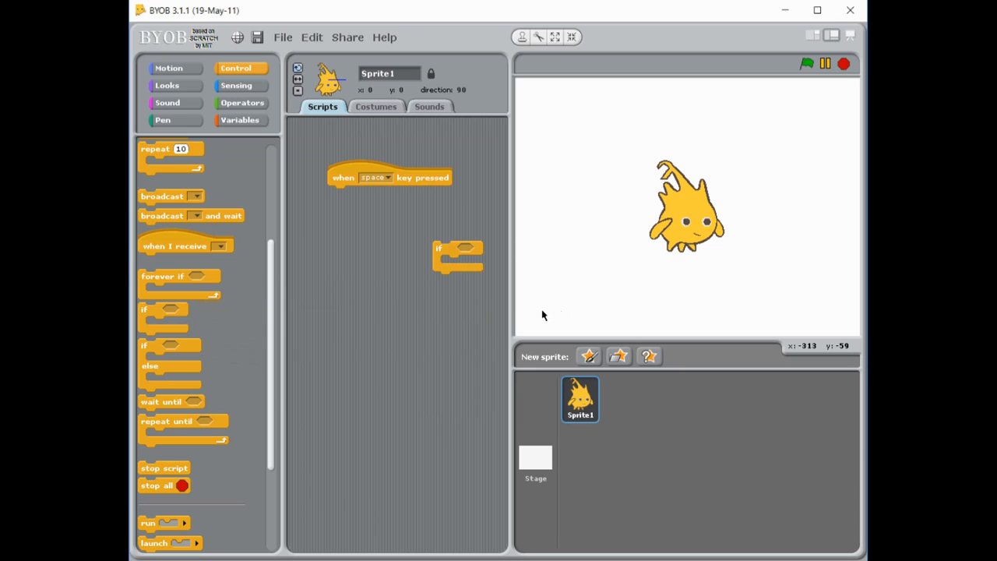
Attach the if block under the start block with a true block as its condition.
drag(458, 255, 351, 194)
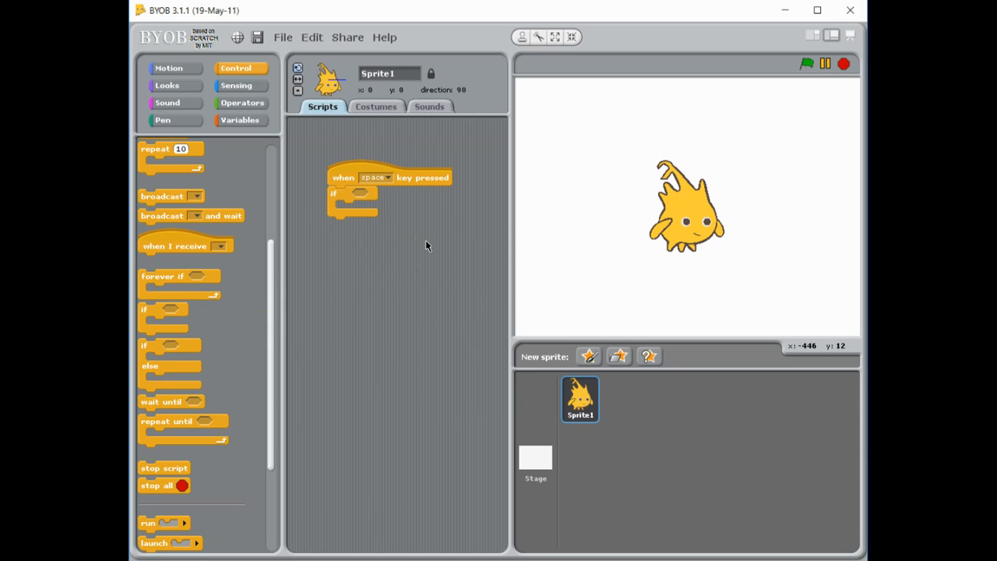
mouse_move(421, 249)
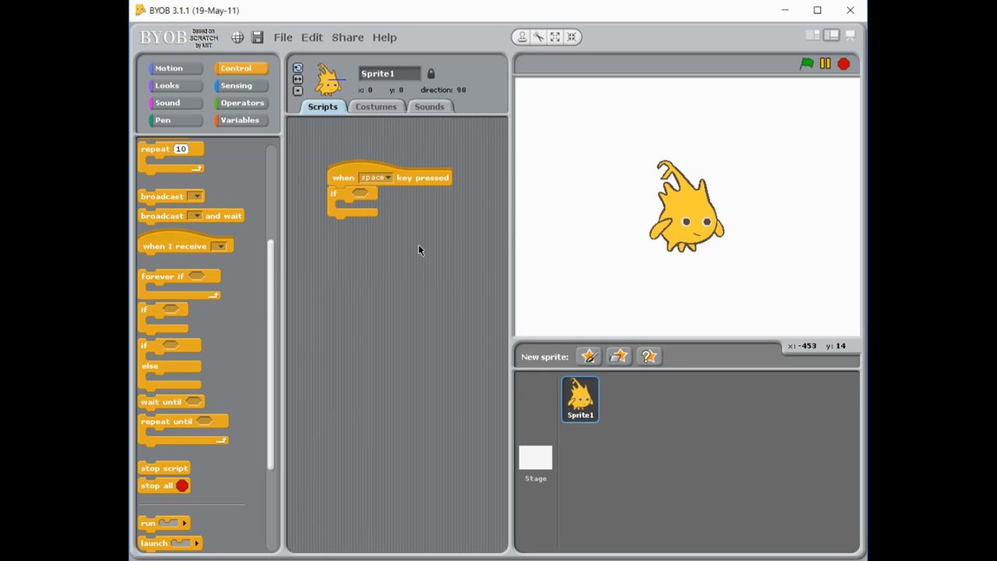
click(243, 103)
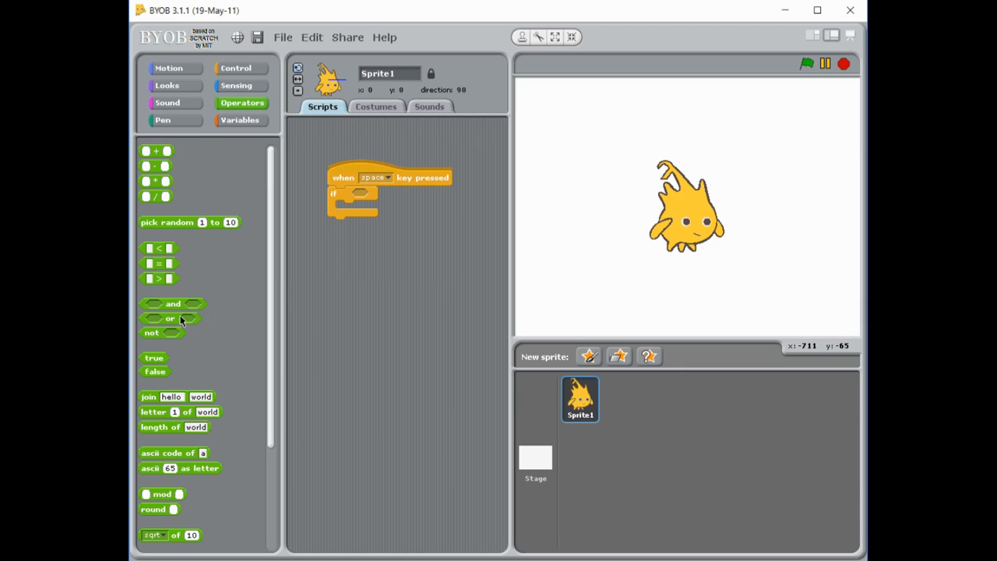
mouse_move(171, 358)
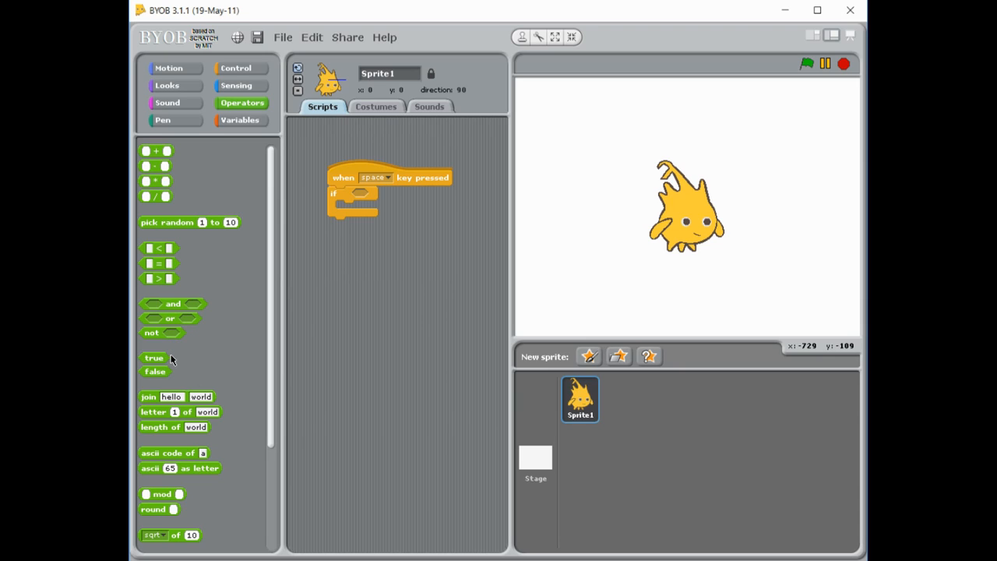
mouse_move(175, 317)
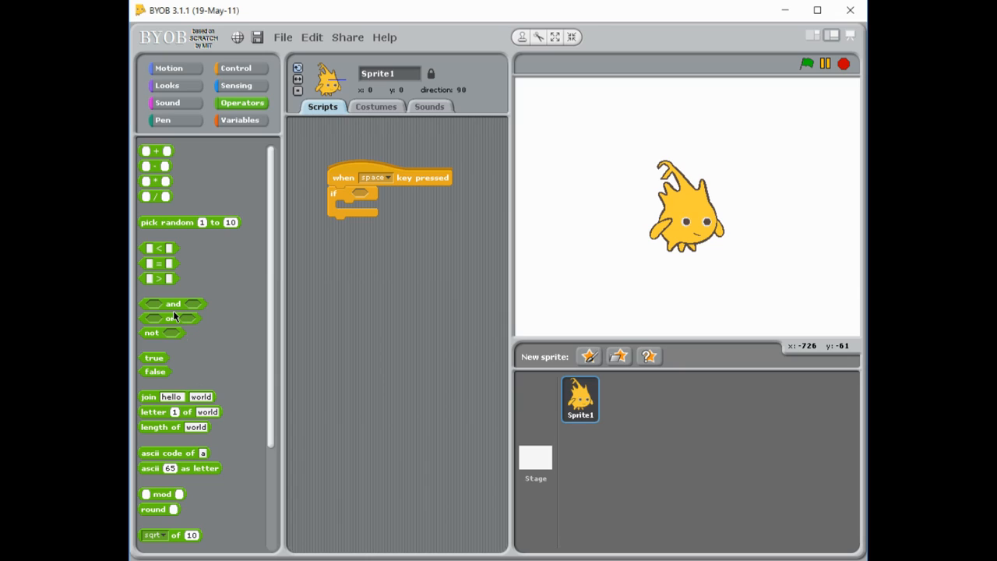
mouse_move(179, 337)
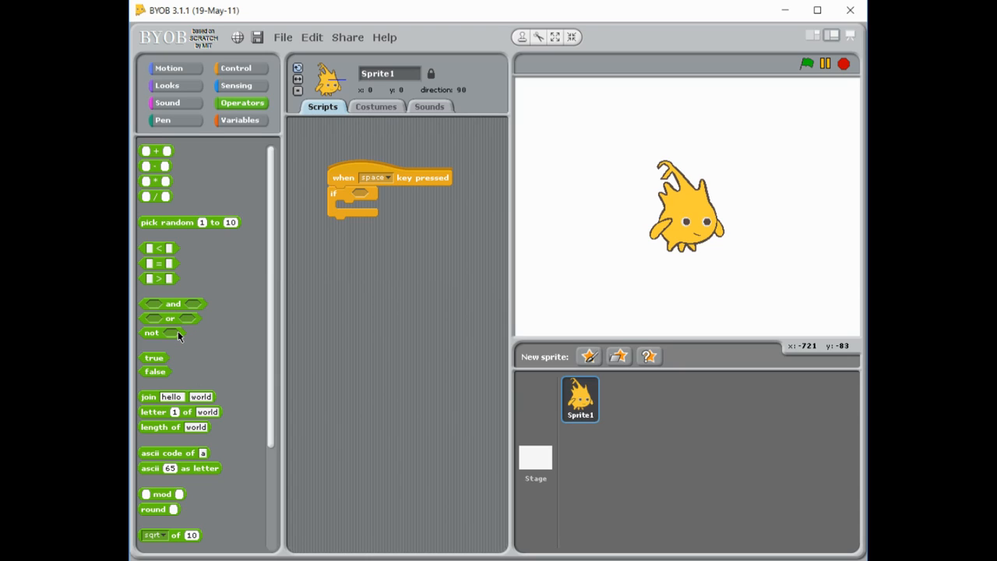
mouse_move(174, 355)
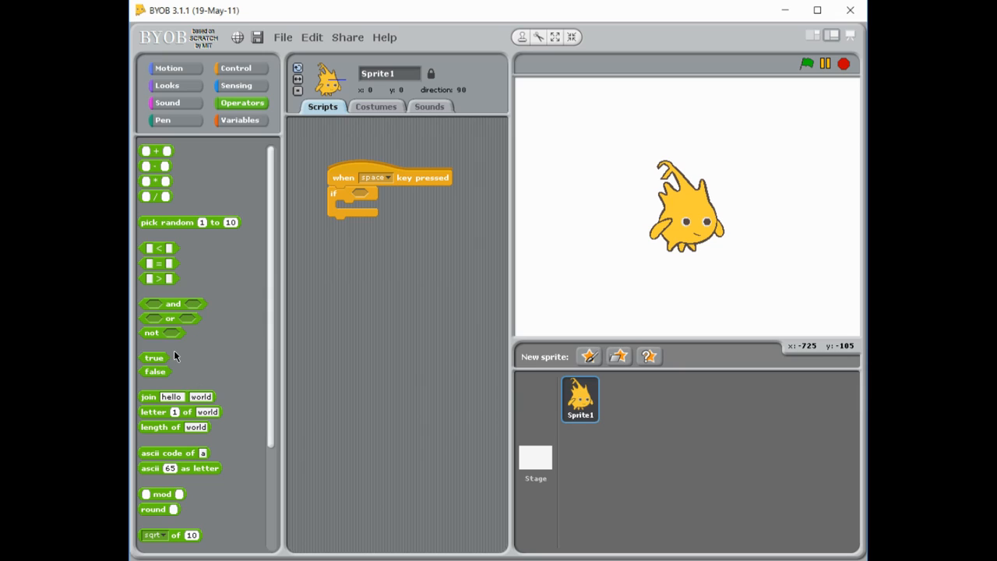
mouse_move(188, 468)
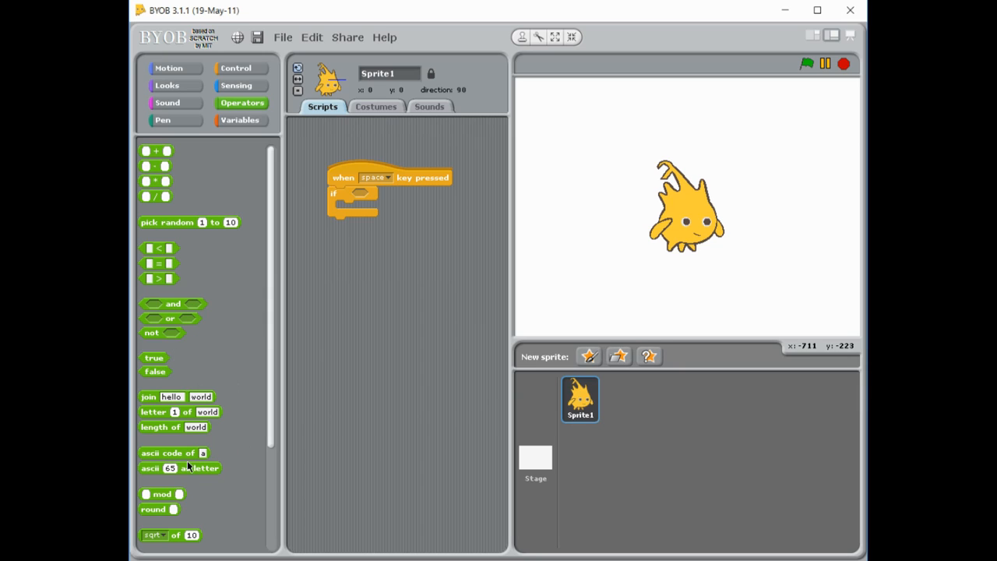
mouse_move(187, 464)
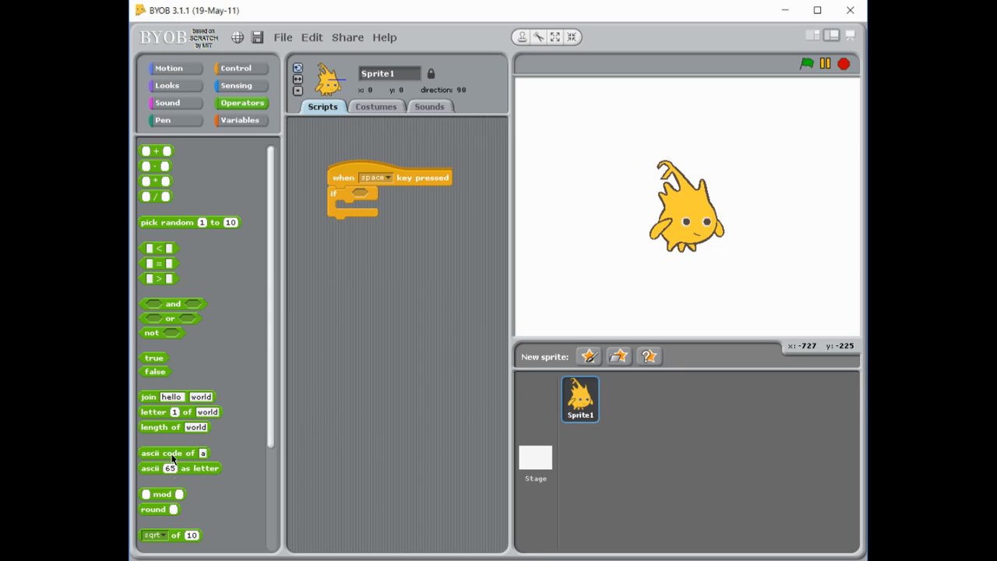
drag(153, 357, 380, 225)
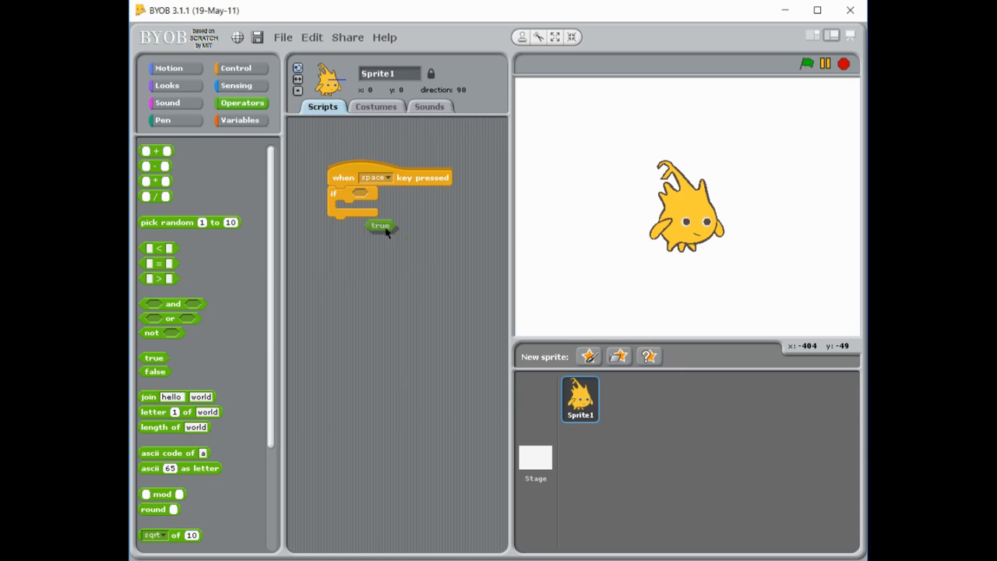
drag(380, 224, 368, 193)
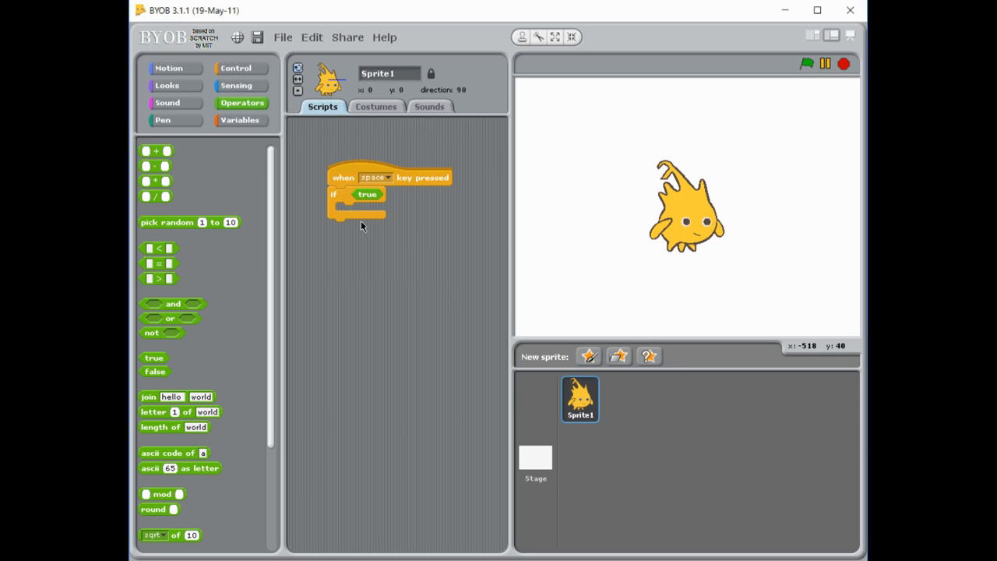
Put a turn-degrees Motion block inside the if block.
click(168, 68)
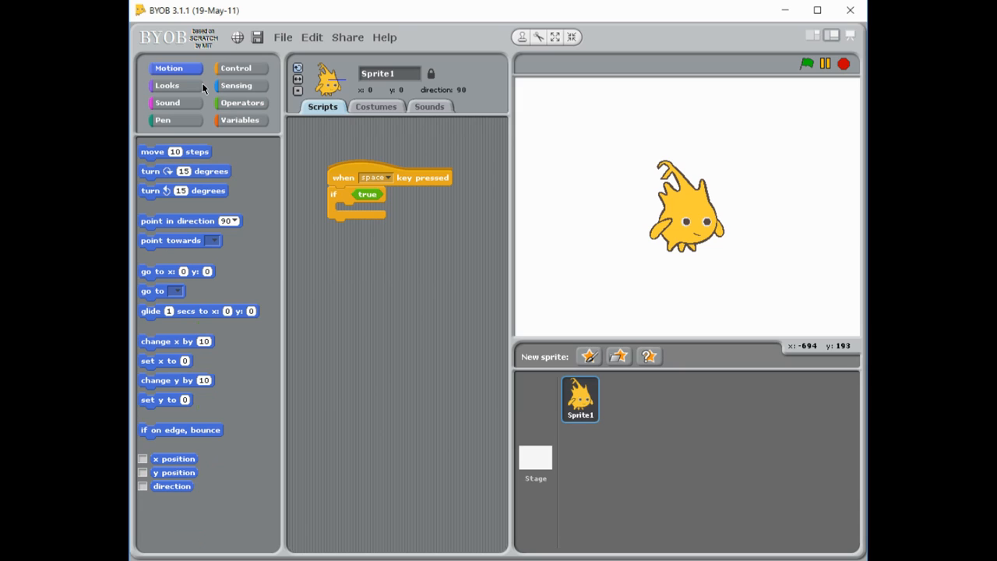
mouse_move(279, 208)
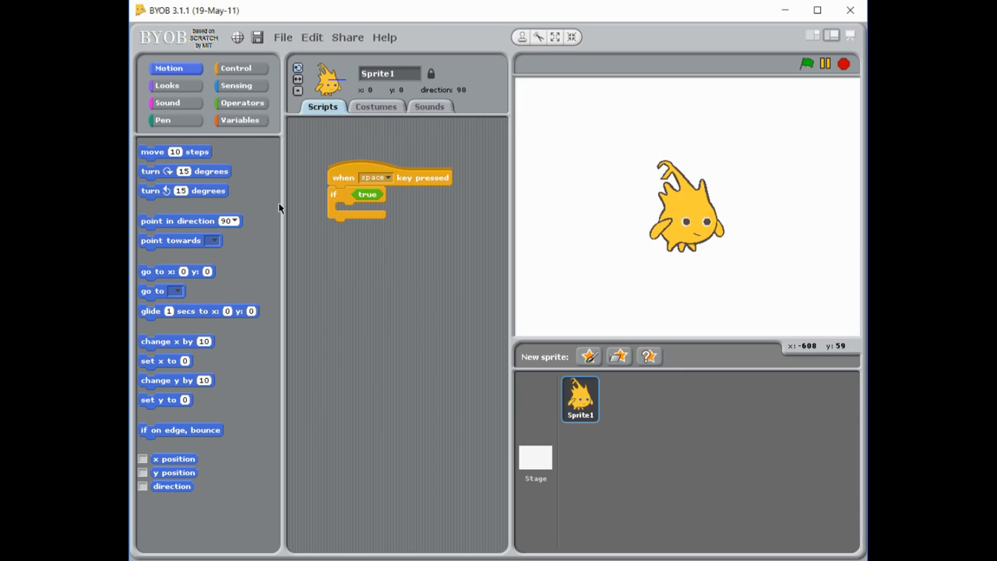
drag(181, 170, 377, 221)
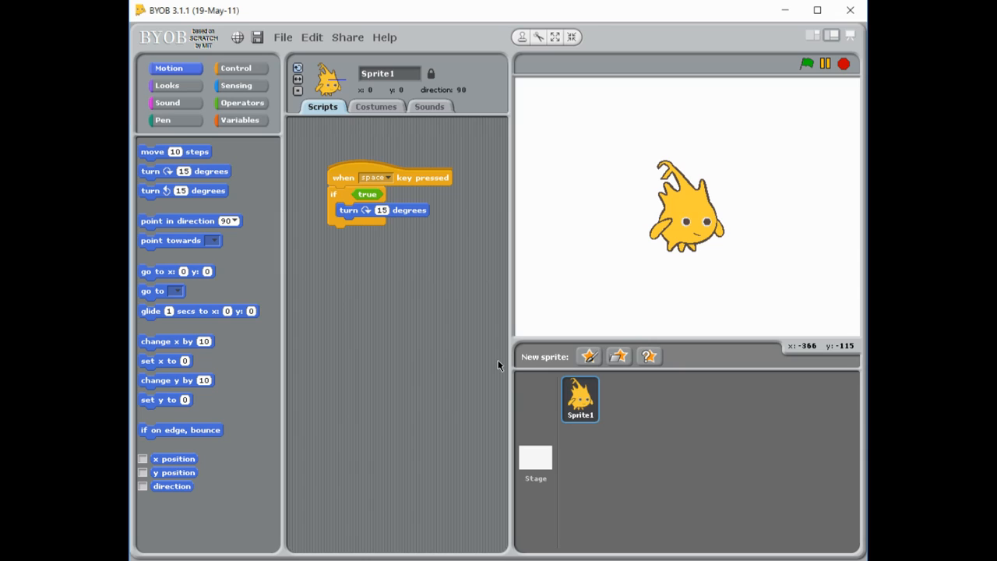
mouse_move(679, 352)
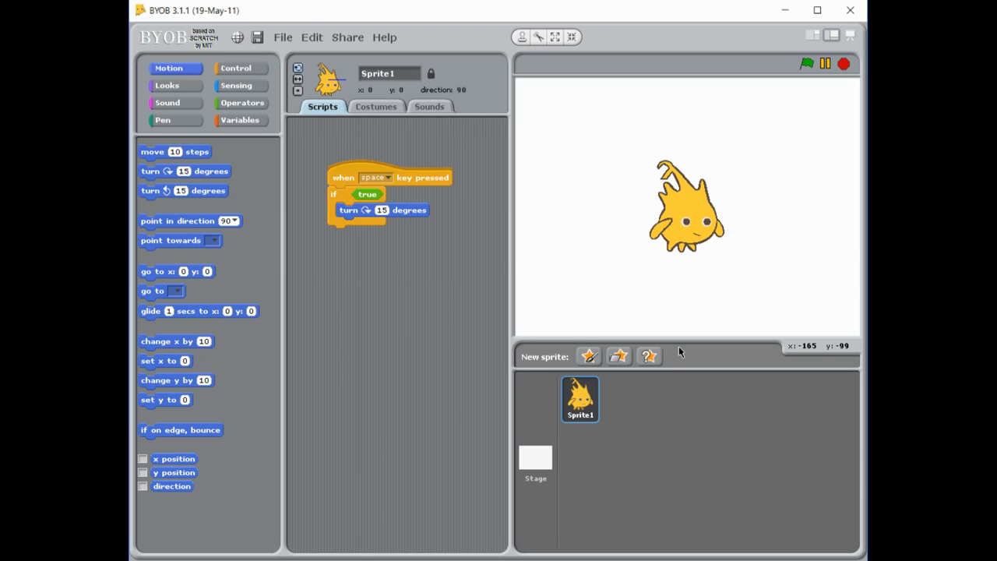
mouse_move(420, 248)
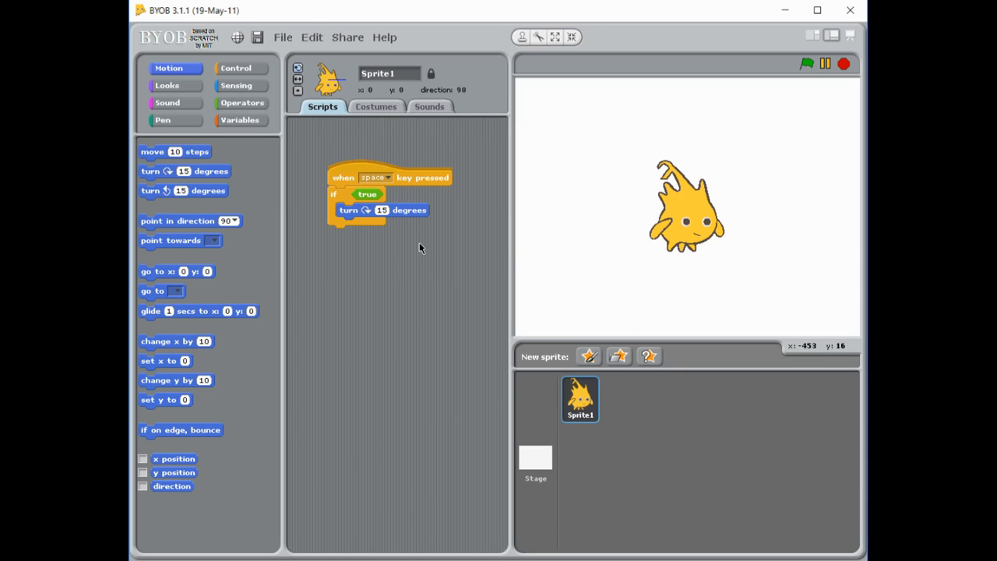
mouse_move(489, 265)
text(360)
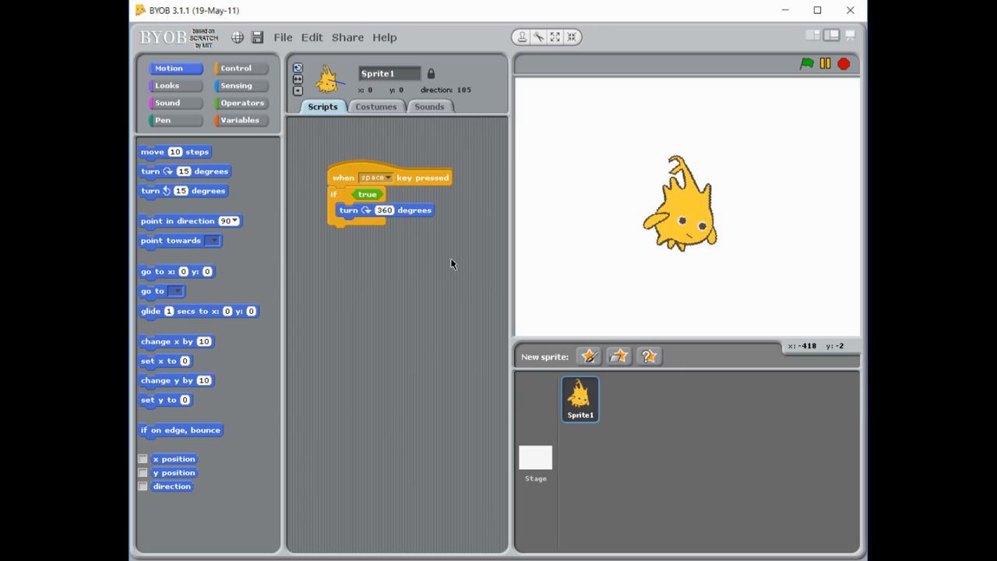
mouse_move(658, 312)
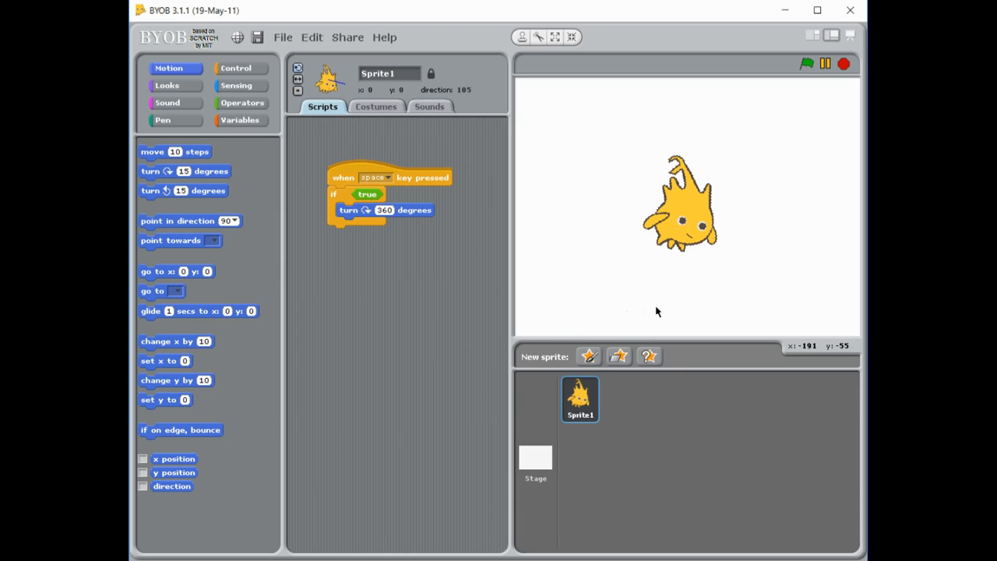
mouse_move(698, 280)
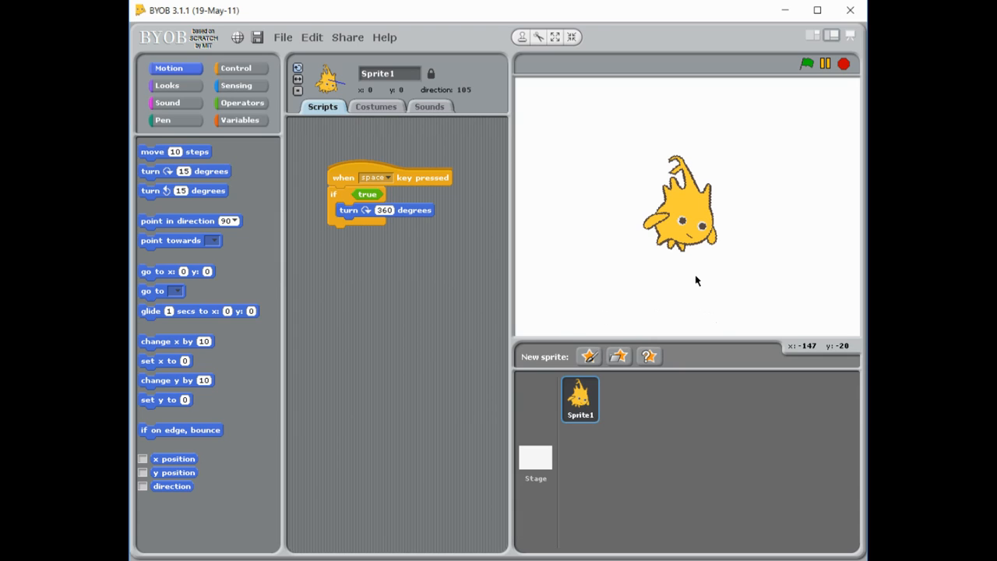
mouse_move(455, 263)
text(180)
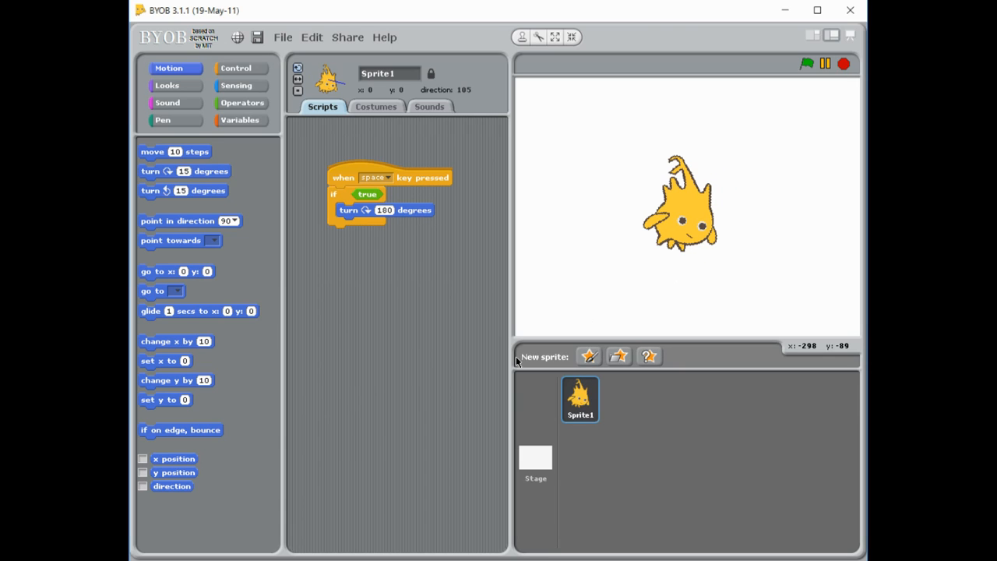
mouse_move(511, 365)
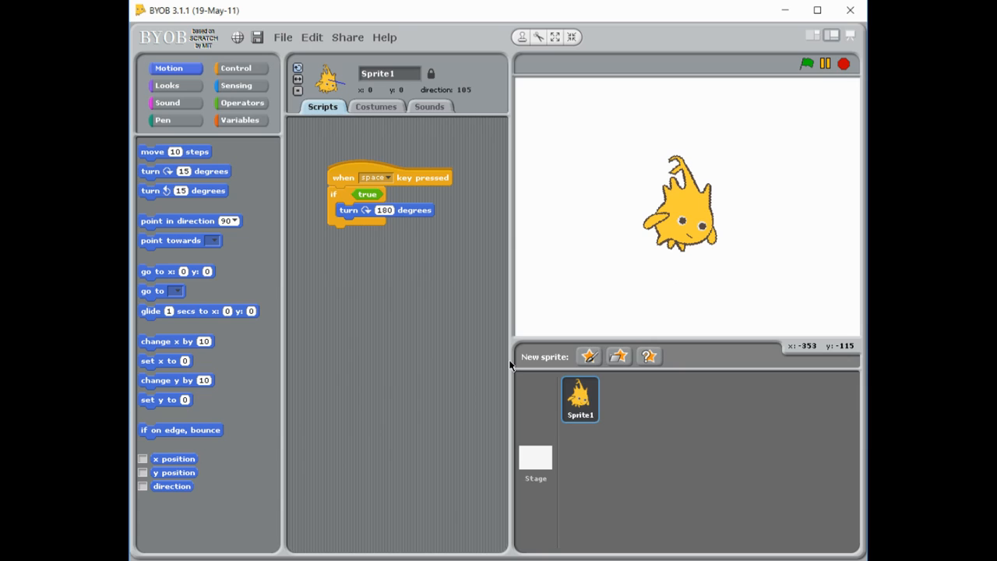
mouse_move(268, 112)
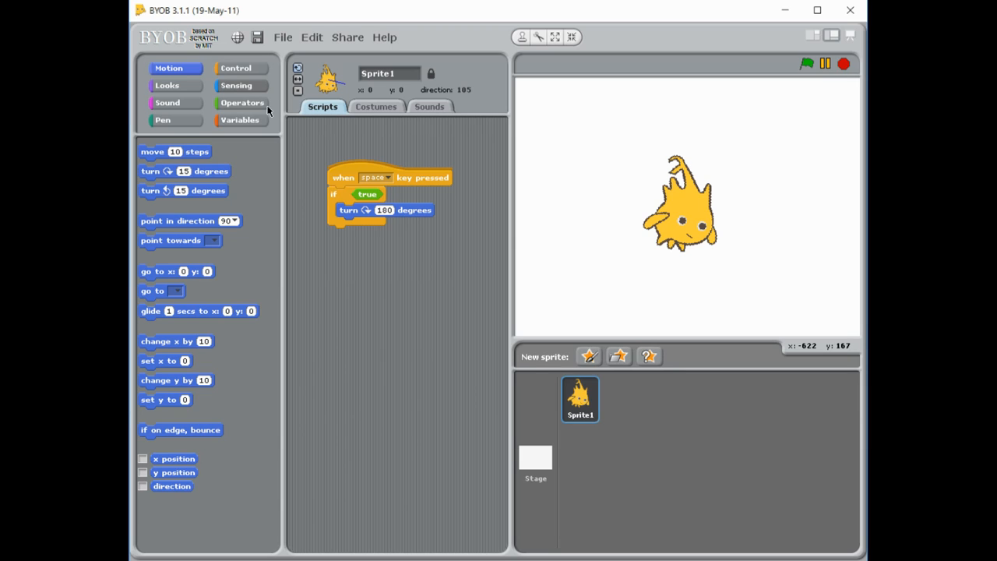
Replace the true condition with a less-than comparison against 10.
click(244, 103)
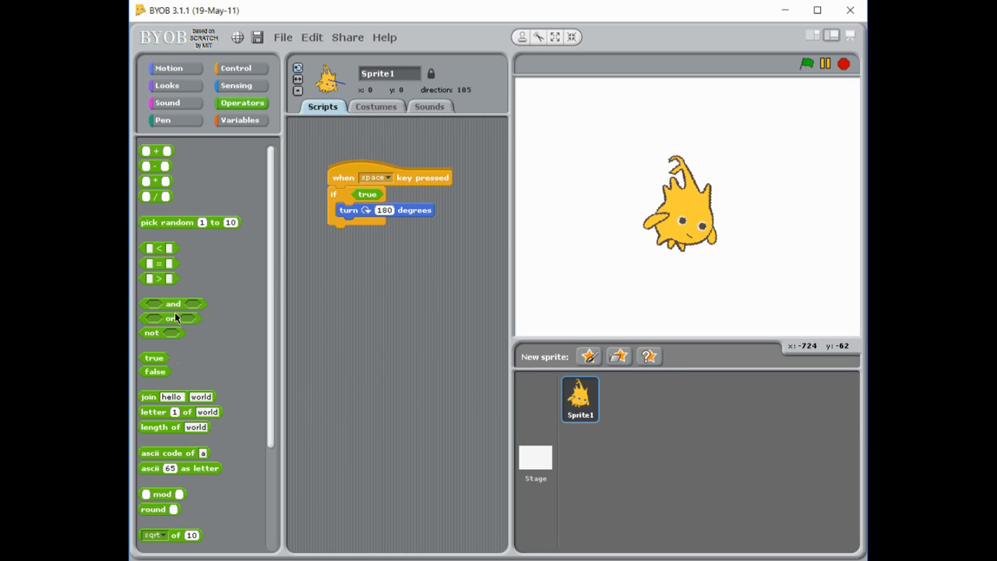
mouse_move(482, 385)
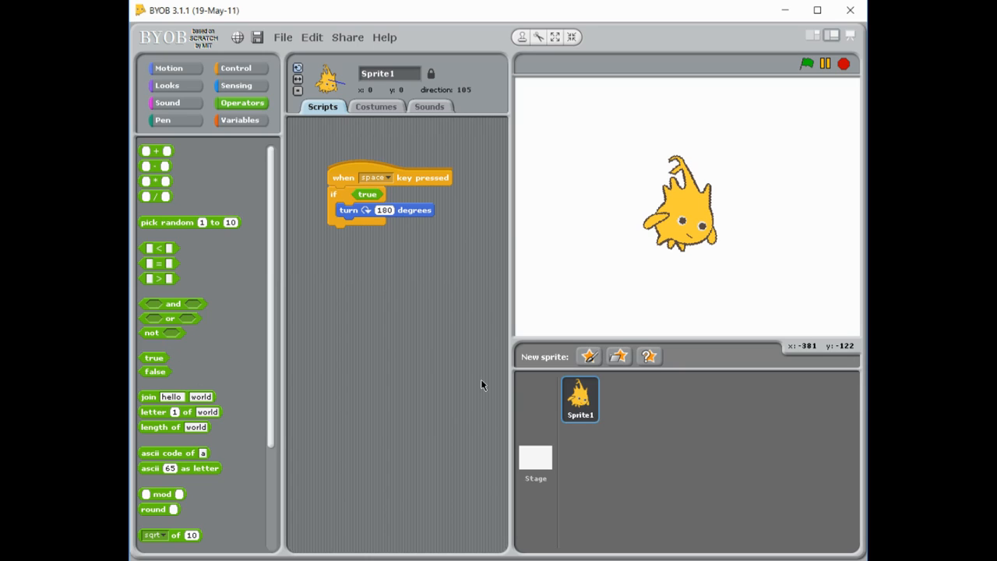
mouse_move(474, 417)
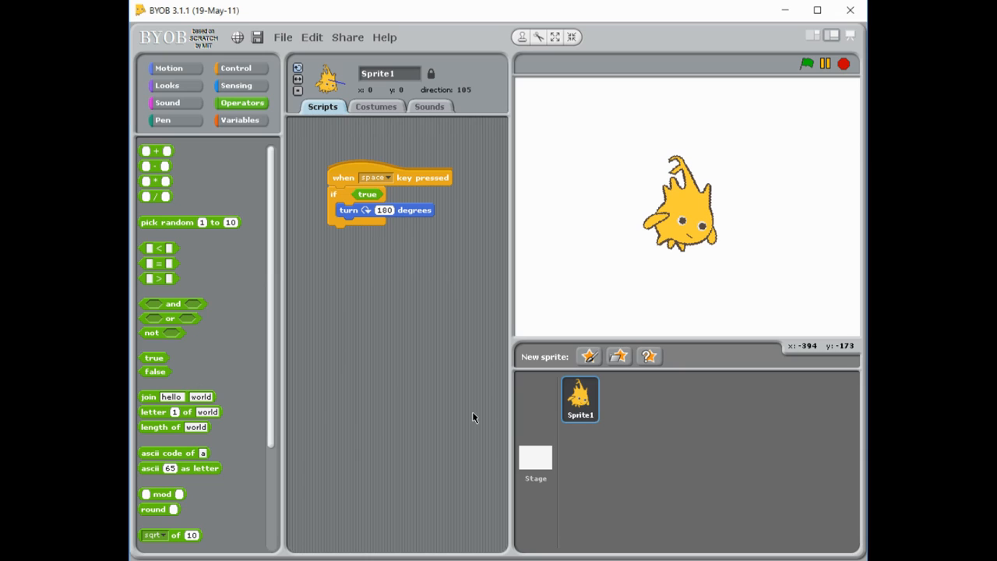
drag(368, 193, 423, 299)
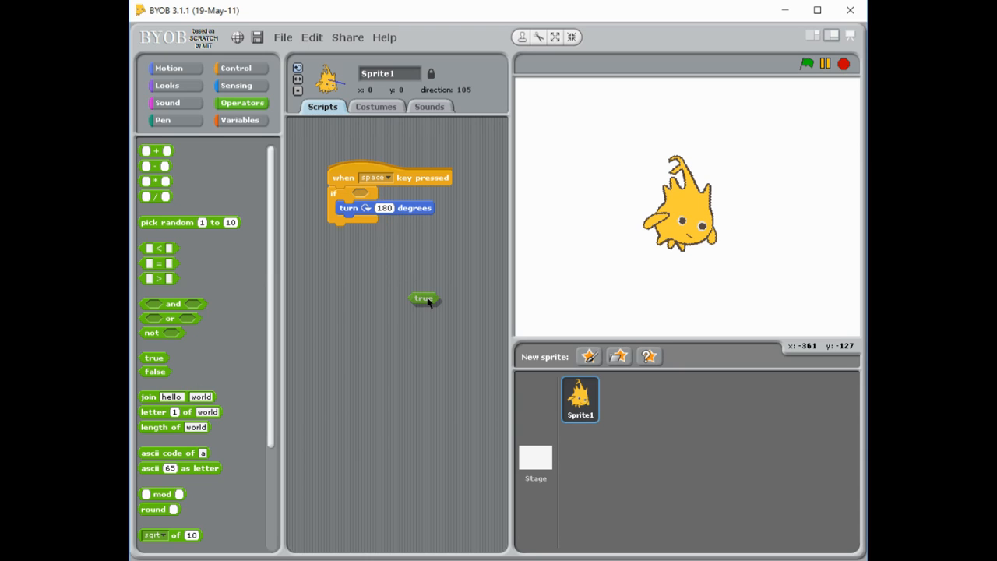
drag(424, 299, 179, 346)
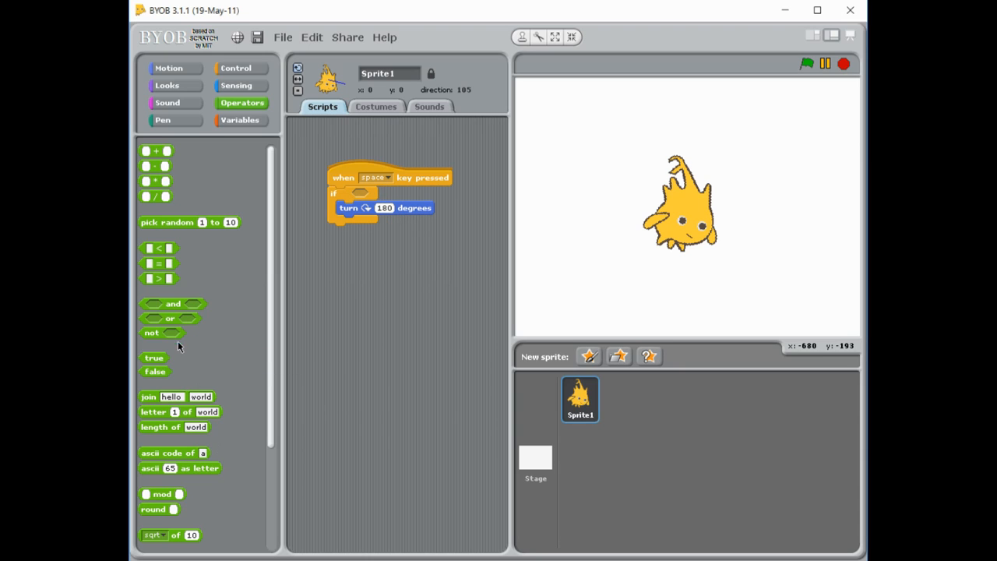
drag(159, 247, 361, 247)
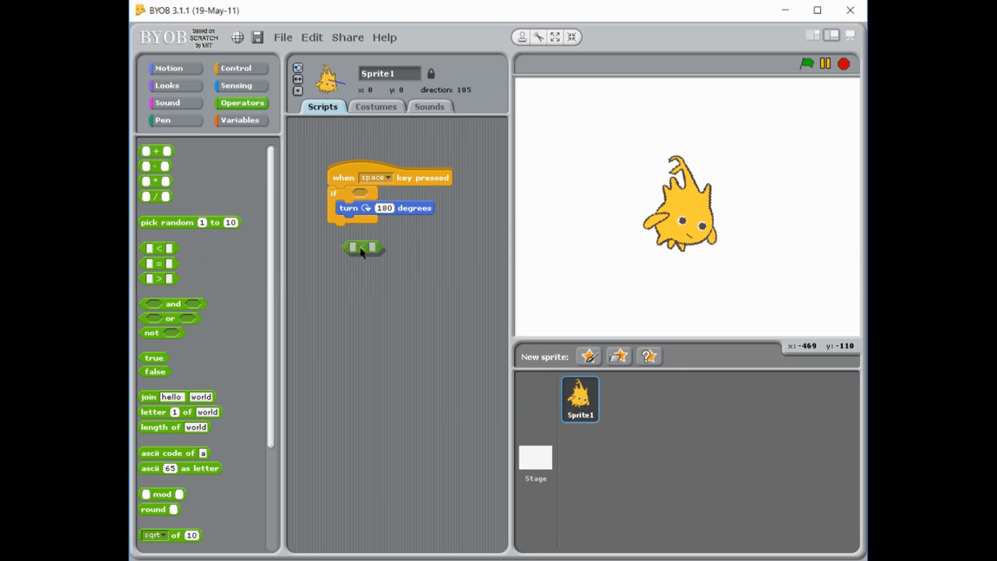
drag(361, 247, 371, 195)
text(10)
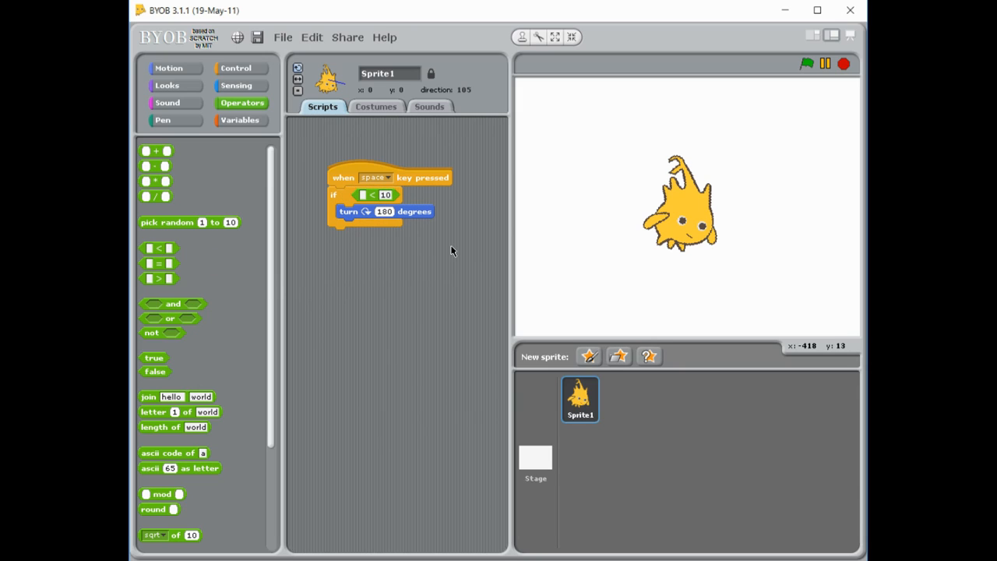
mouse_move(477, 439)
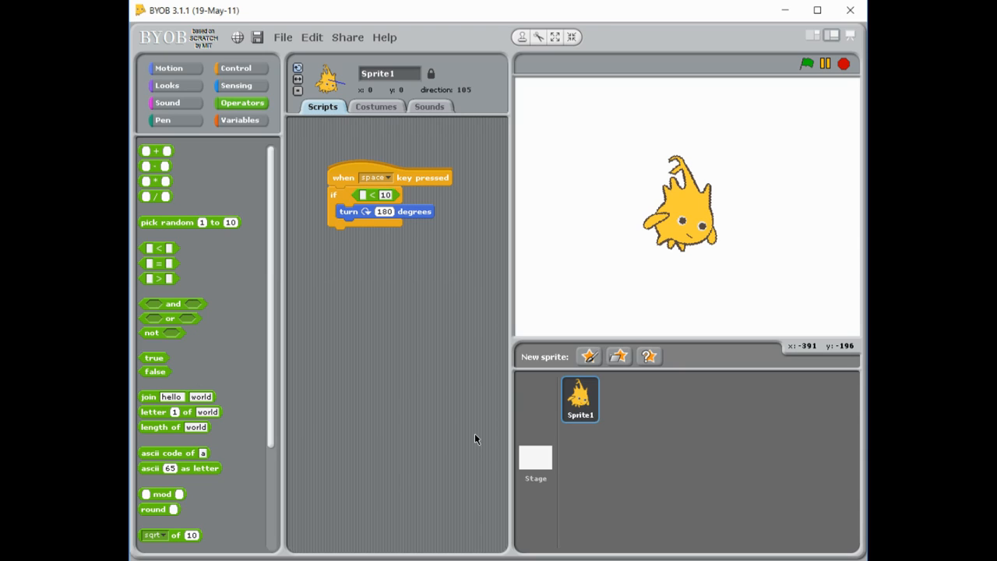
mouse_move(423, 248)
text(1)
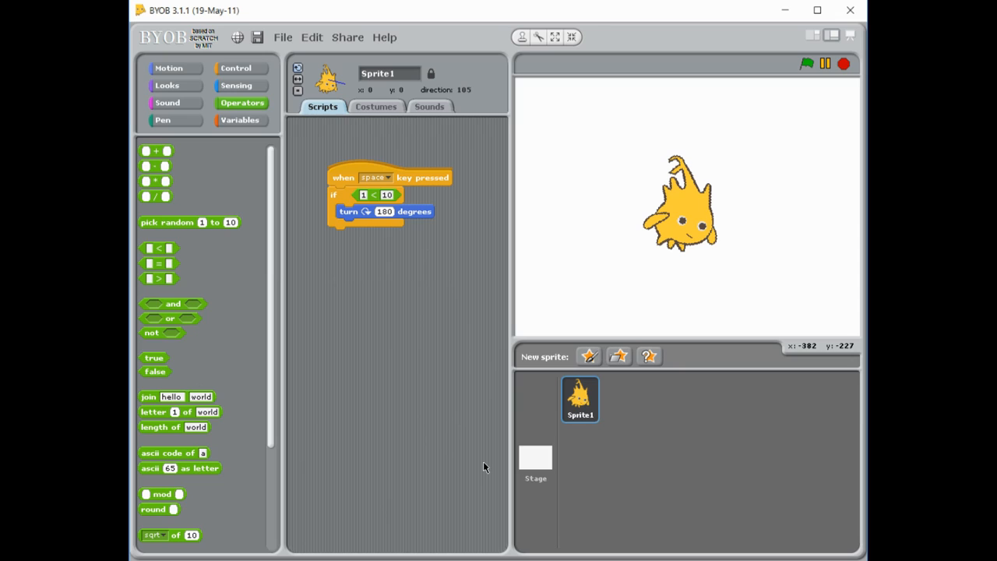
mouse_move(419, 230)
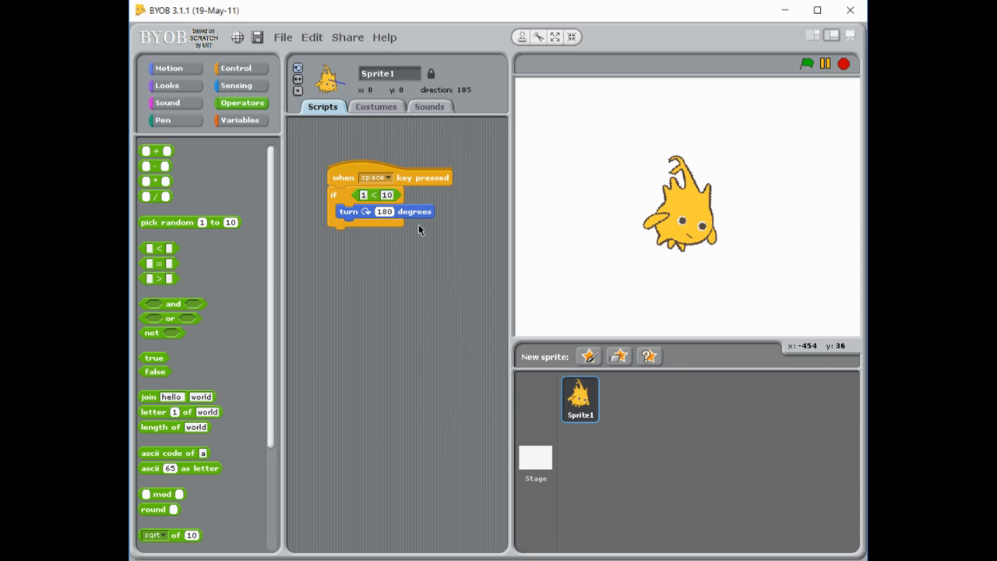
mouse_move(455, 246)
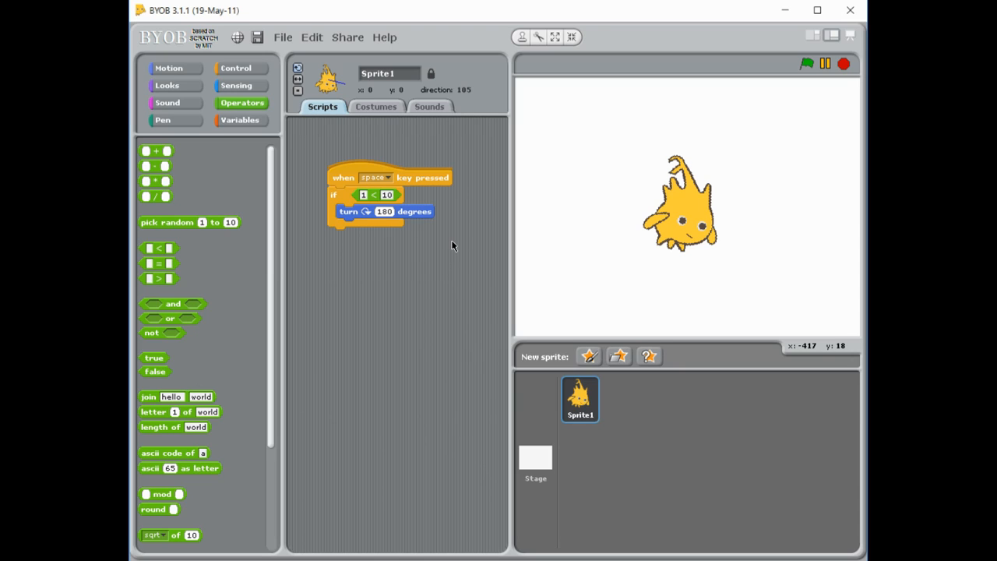
mouse_move(738, 291)
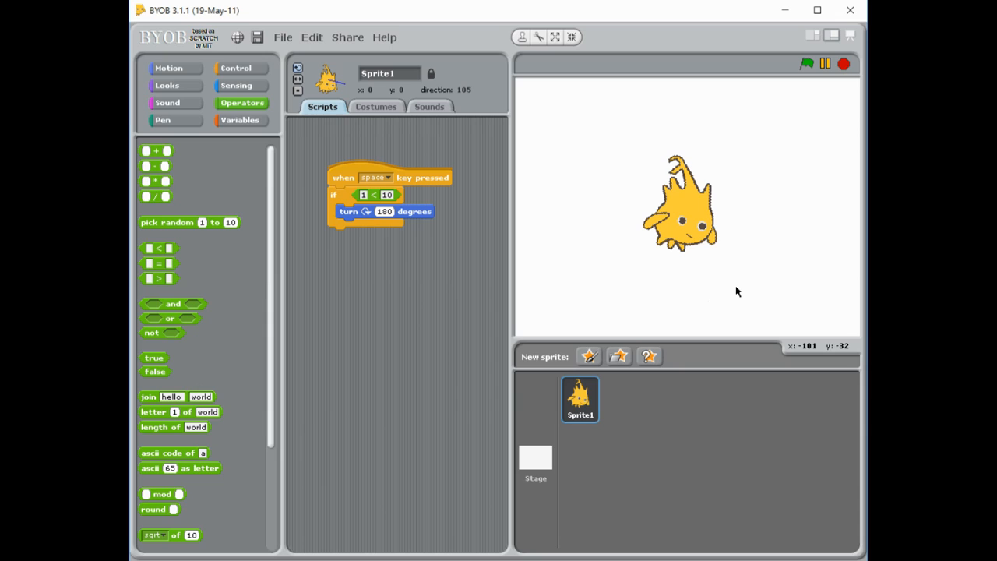
mouse_move(680, 286)
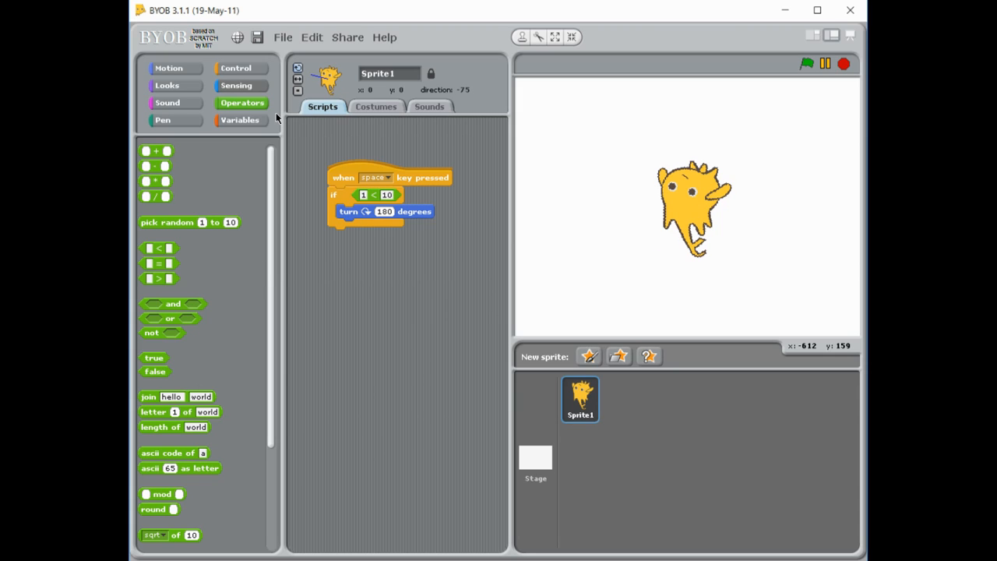
Compare the Sensing answer with 10 via a 'Guess a numbmer' prompt and test it with 5.
click(240, 84)
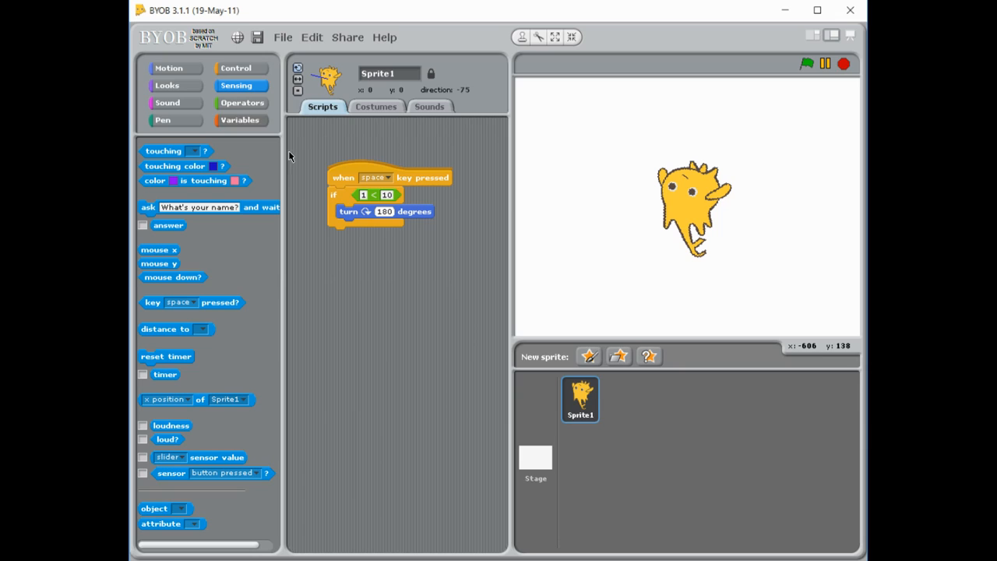
mouse_move(183, 288)
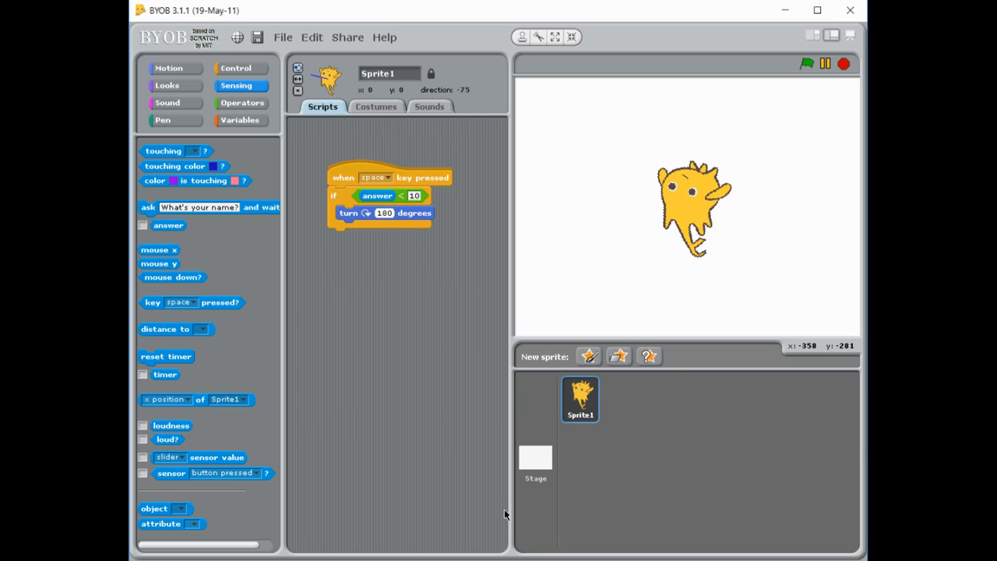
mouse_move(446, 260)
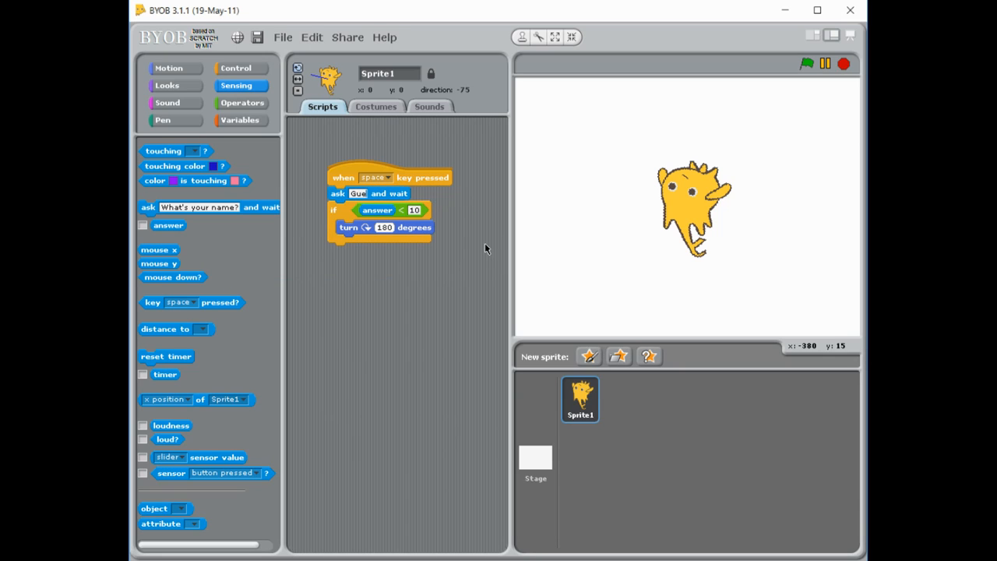
text(Guess a numbmer)
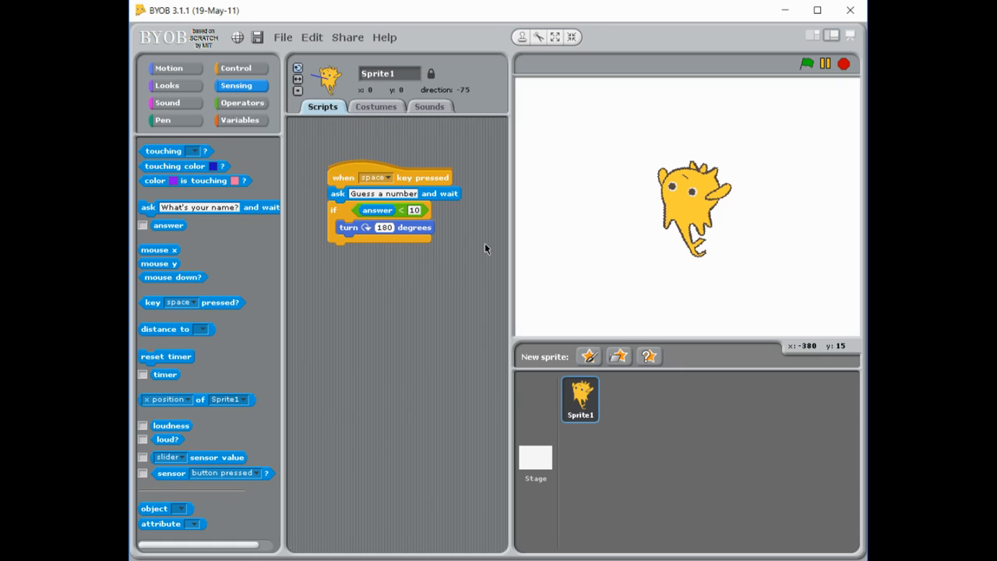
mouse_move(470, 277)
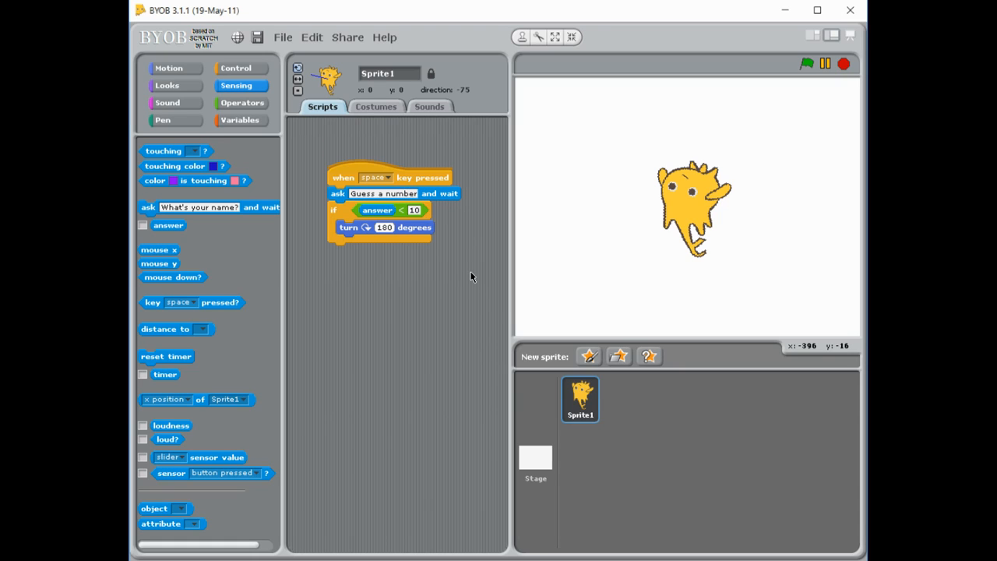
mouse_move(689, 289)
text(1)
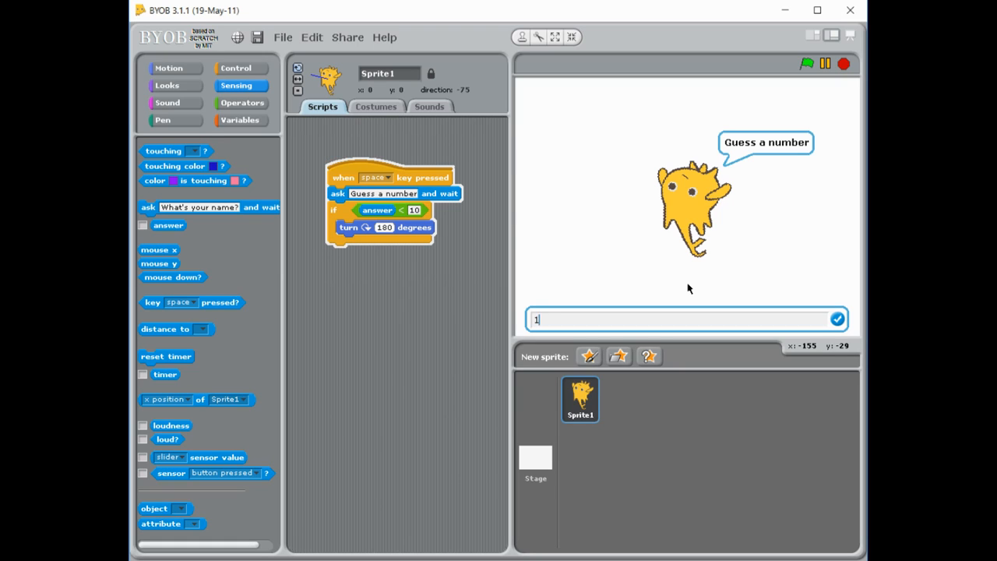
click(837, 318)
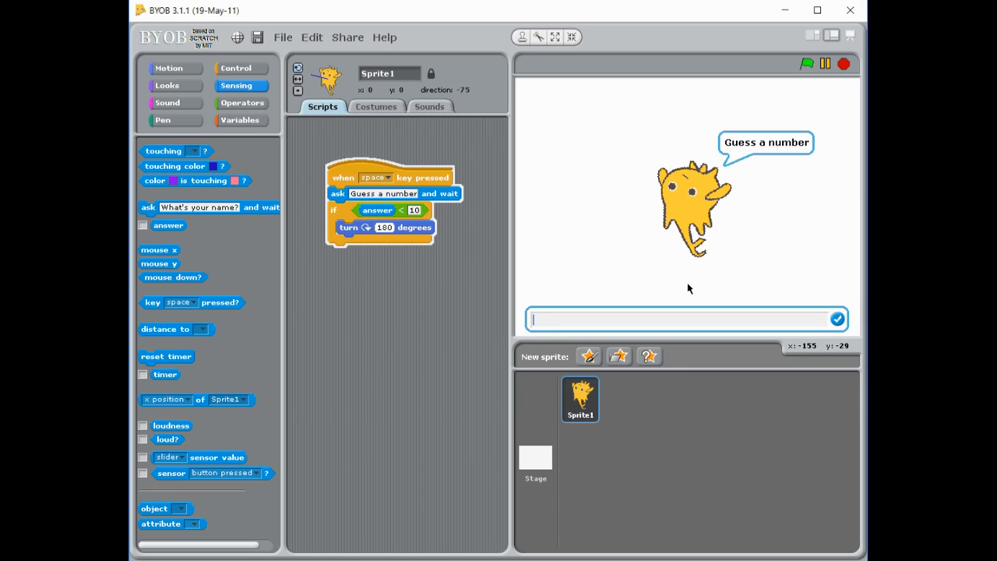
text(5)
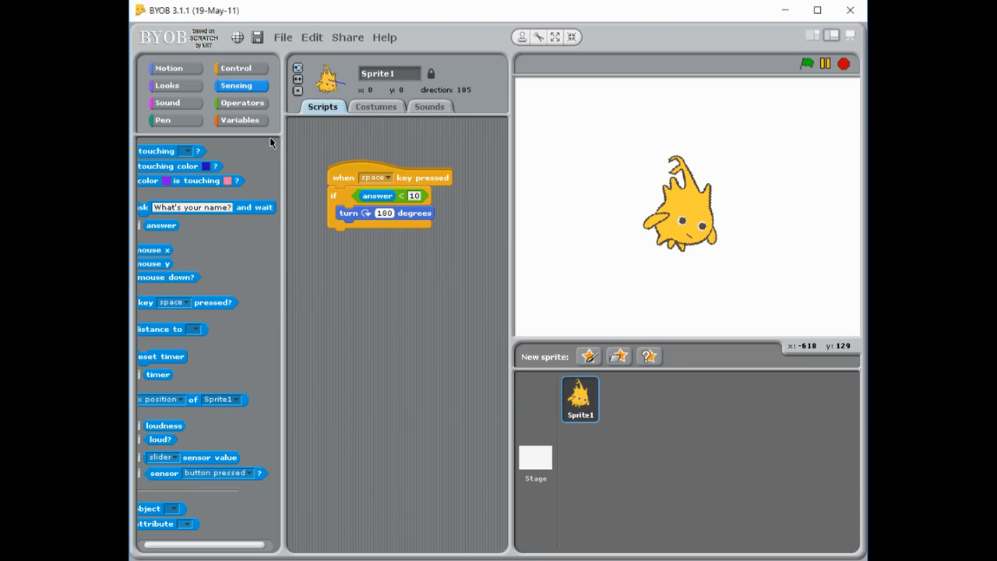
Show the operator blocks to use pick random 1 to 20 in the condition.
click(243, 103)
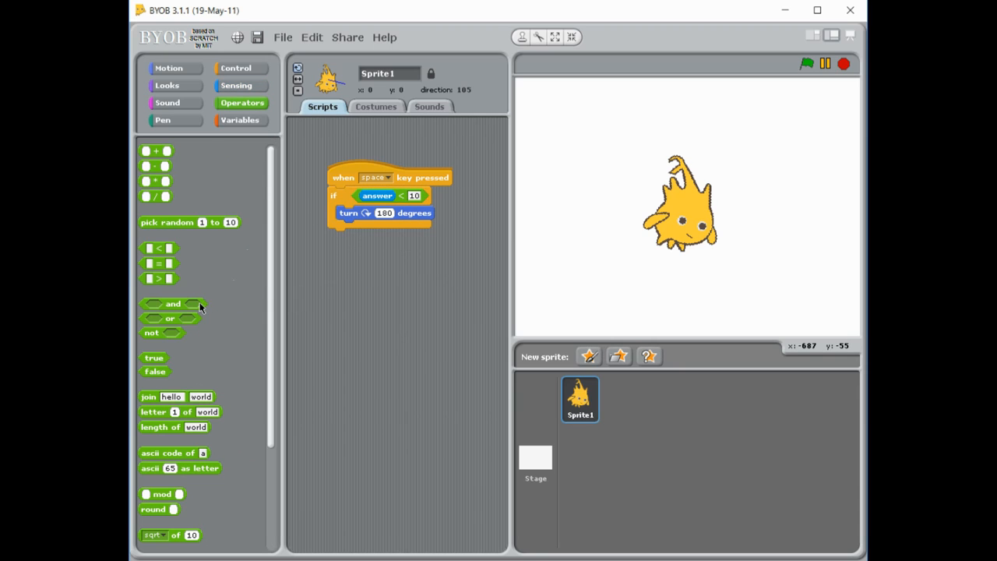
mouse_move(193, 280)
text(20)
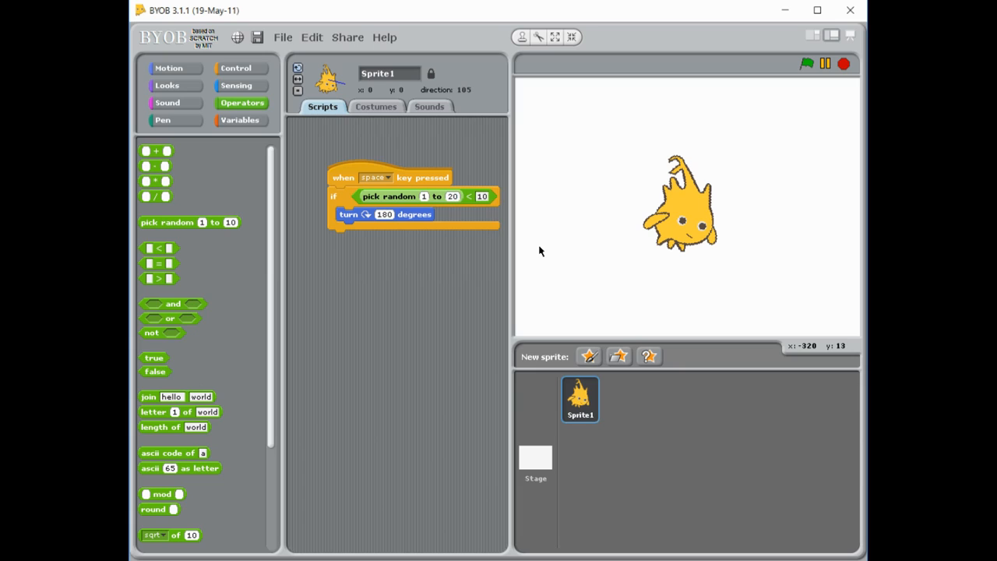
mouse_move(526, 414)
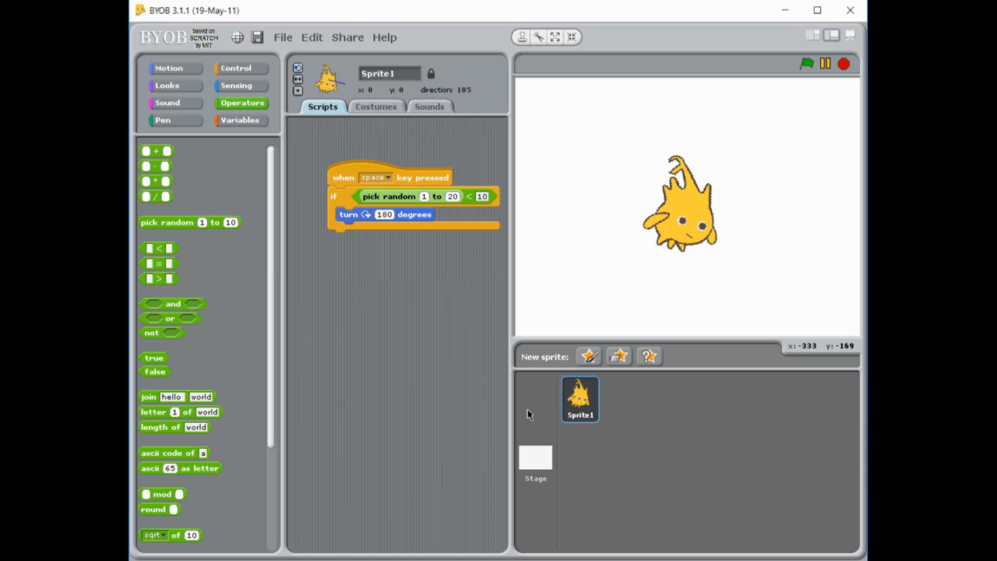
mouse_move(760, 283)
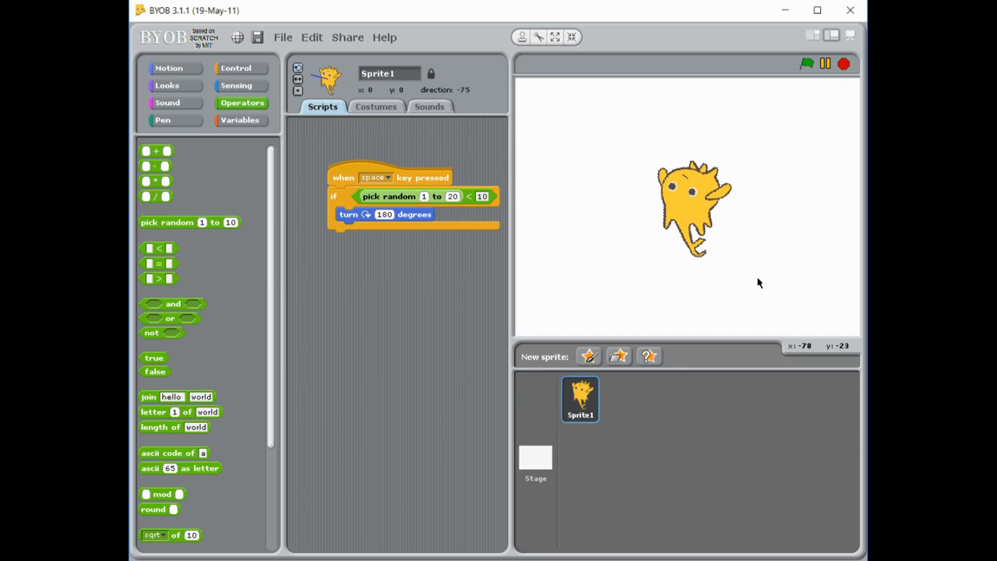
mouse_move(521, 355)
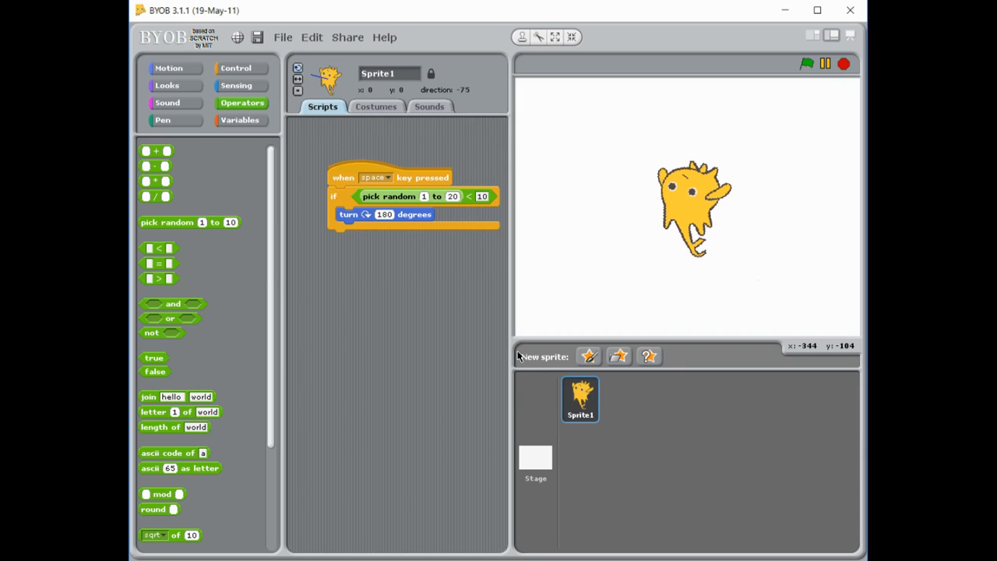
mouse_move(409, 59)
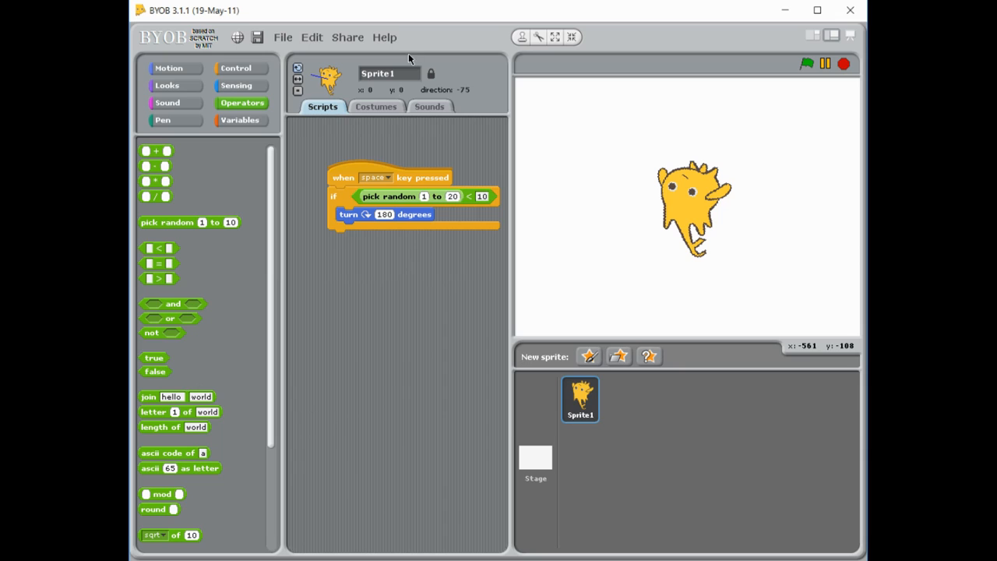
mouse_move(741, 318)
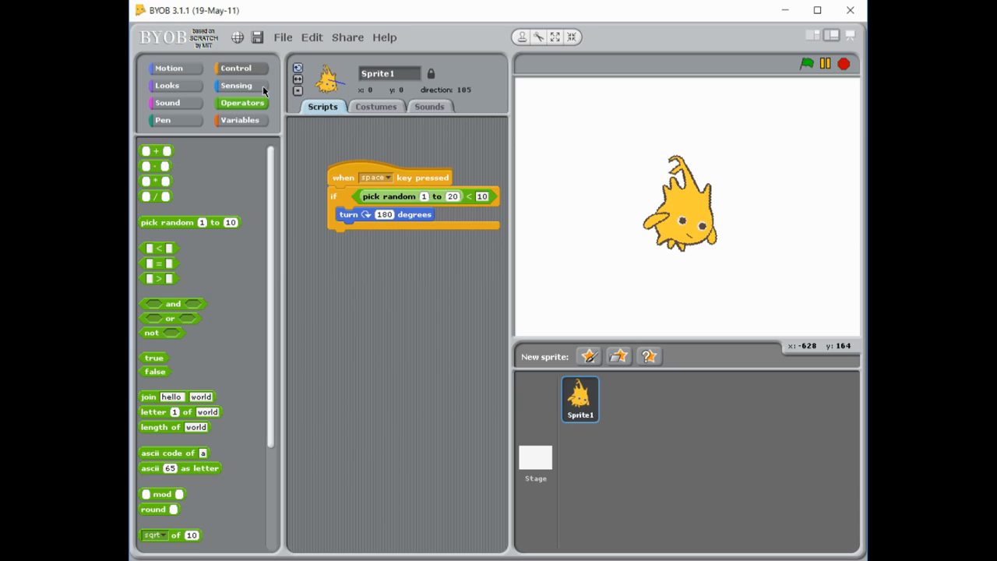
Move the random test and turn 180 into an if-else block attached under the space-key trigger.
click(235, 68)
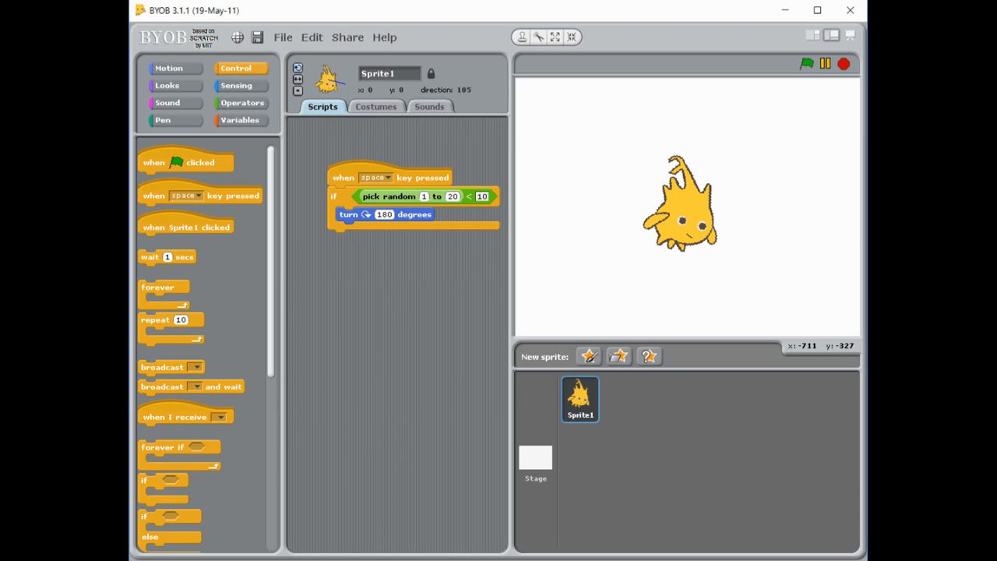
drag(168, 522, 386, 331)
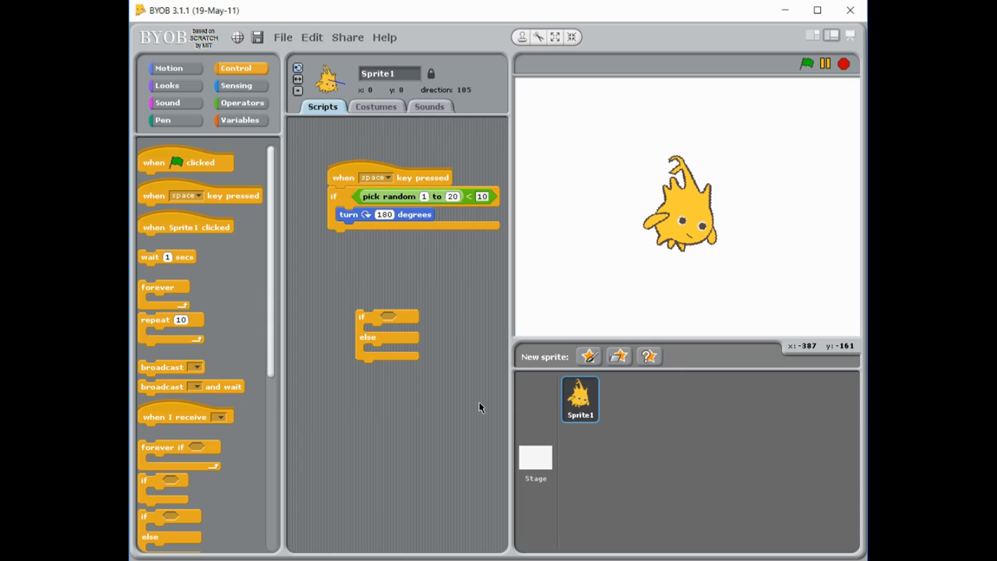
mouse_move(455, 267)
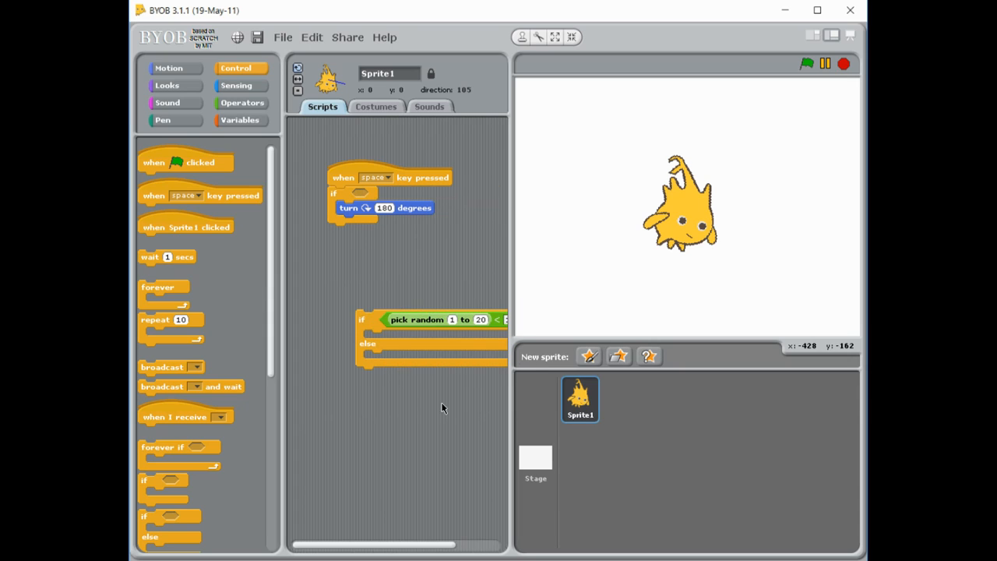
drag(383, 207, 413, 349)
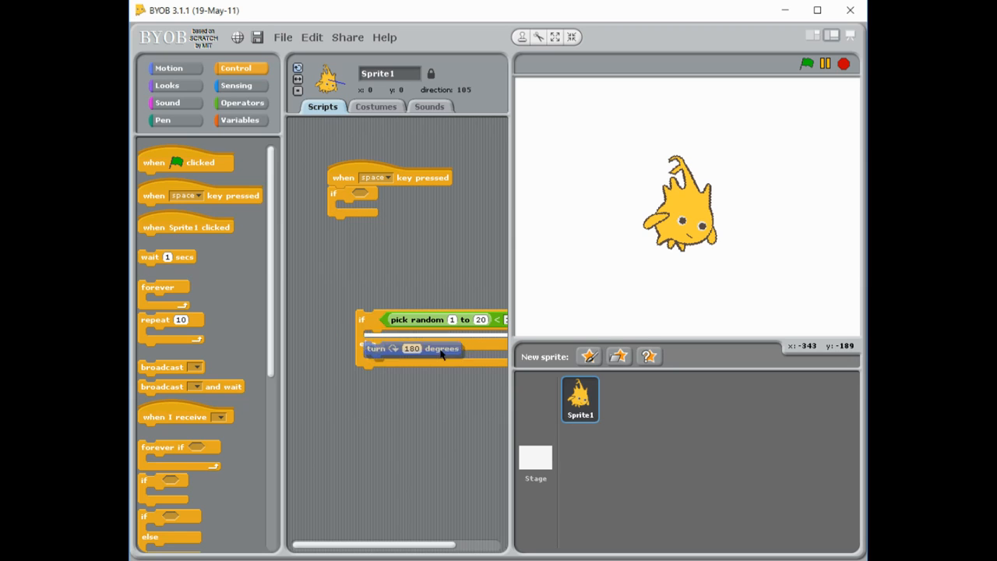
drag(351, 195, 273, 252)
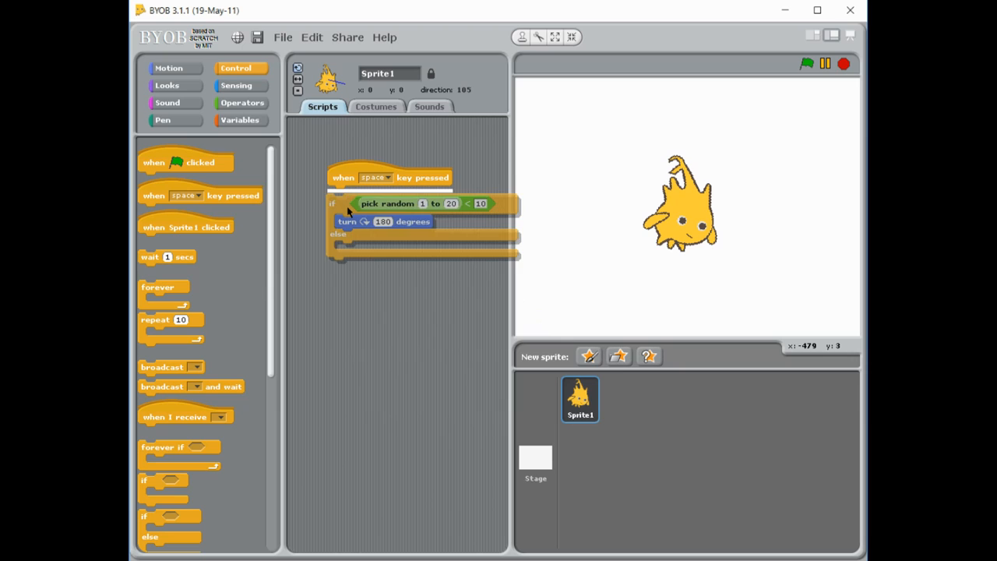
drag(382, 221, 390, 259)
text(50)
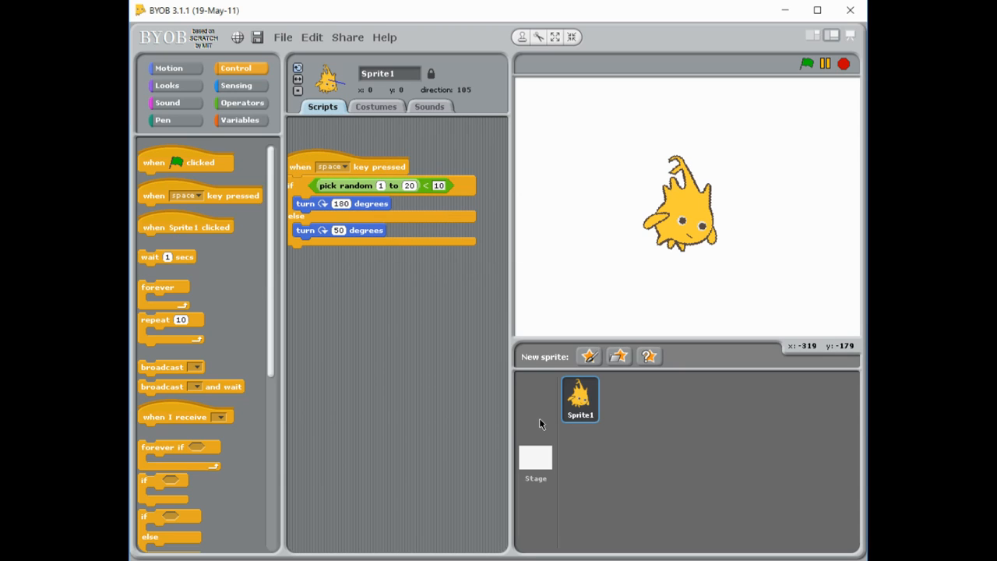
mouse_move(409, 296)
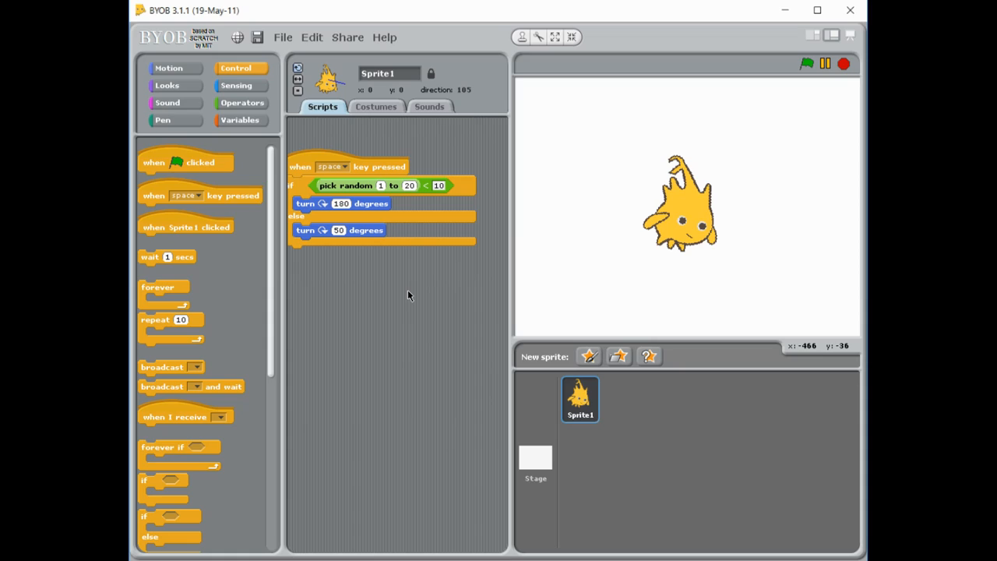